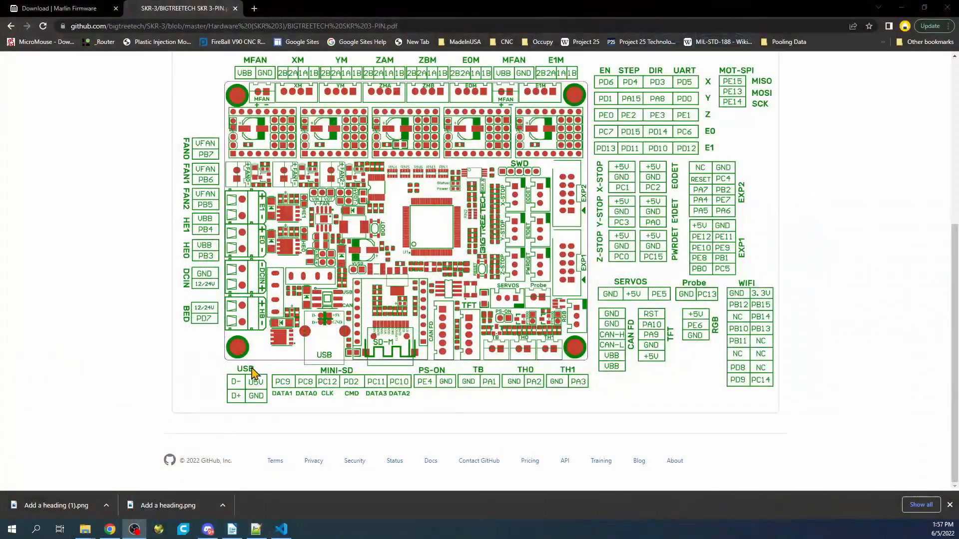
Switch from Chrome's SKR 3 pinout diagram to Visual Studio Code's start page.
click(280, 529)
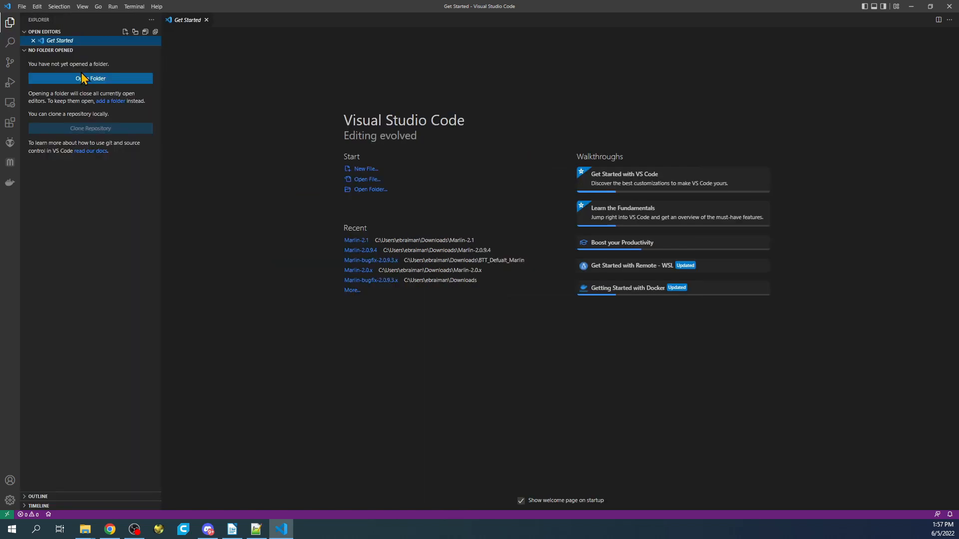
Load the inner Marlin-2.1 folder from Downloads as the VS Code project.
click(91, 78)
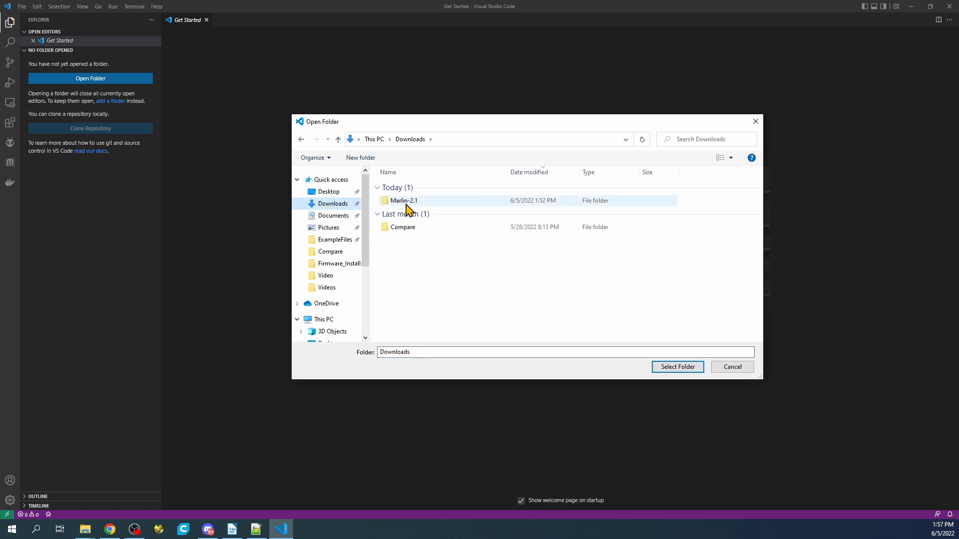
double_click(404, 201)
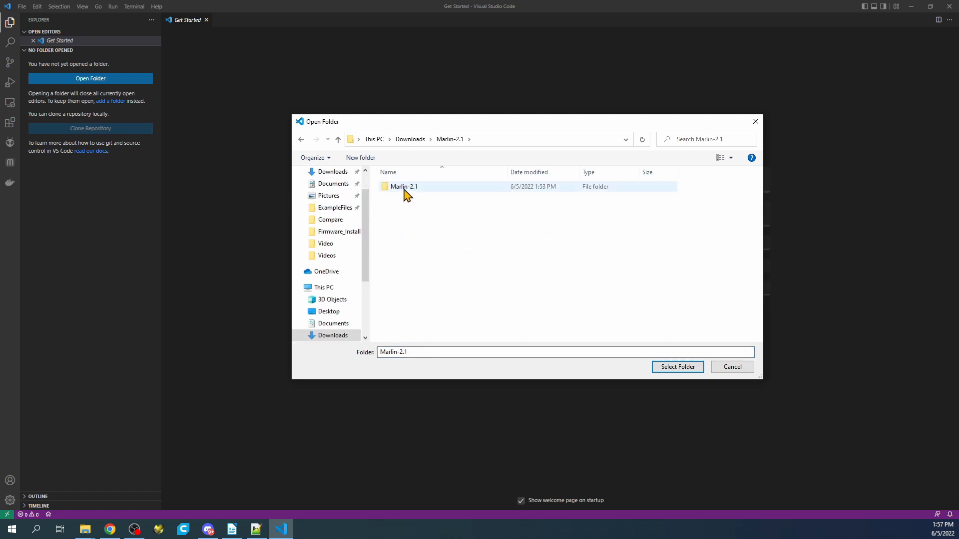
click(676, 367)
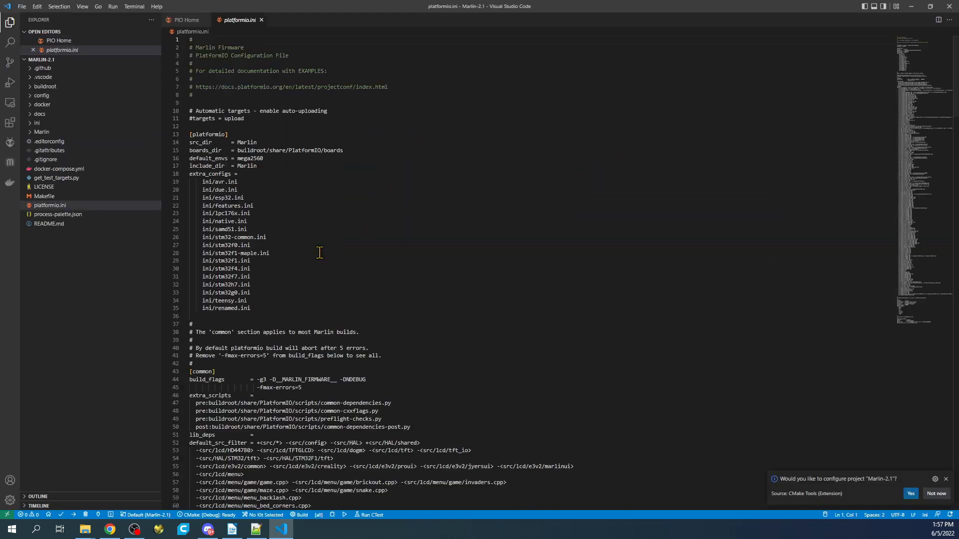
click(242, 159)
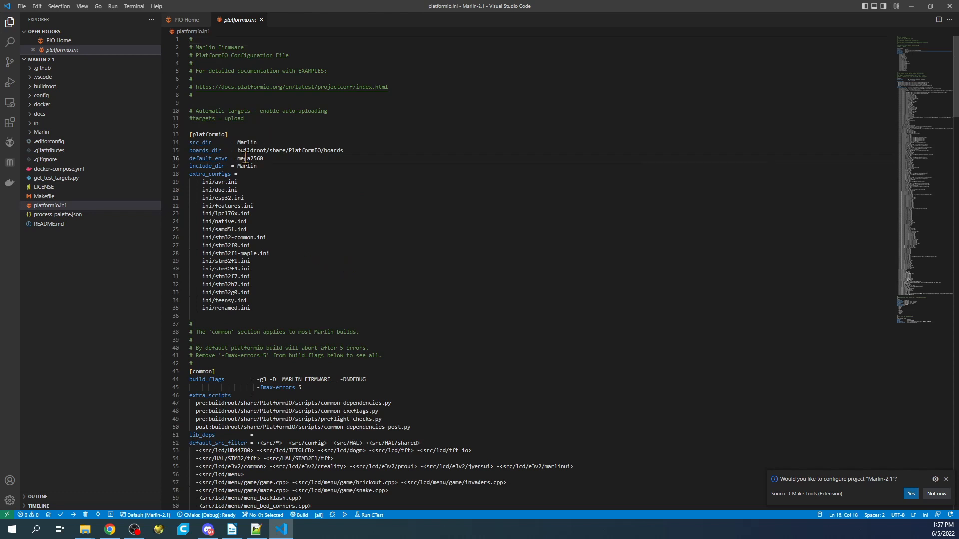
double_click(249, 158)
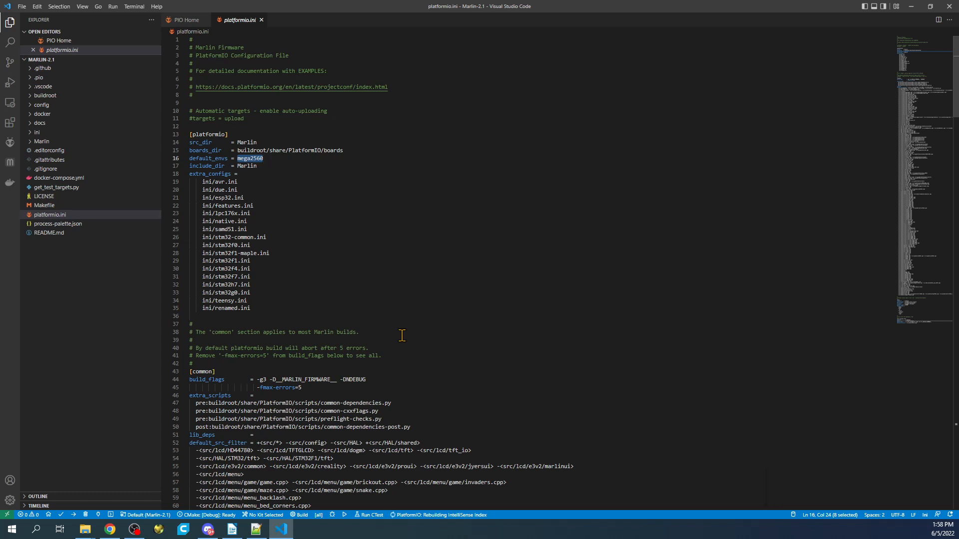
mouse_move(384, 282)
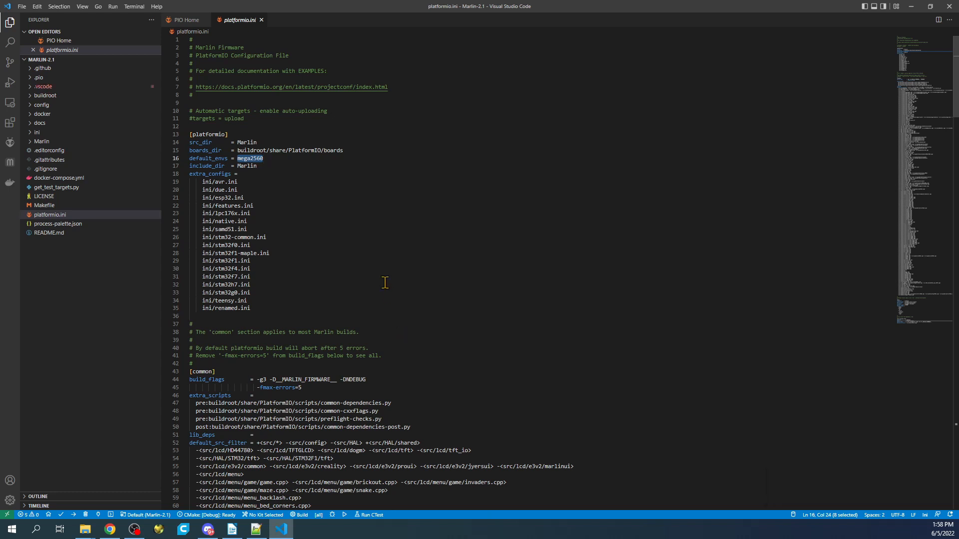
mouse_move(233, 230)
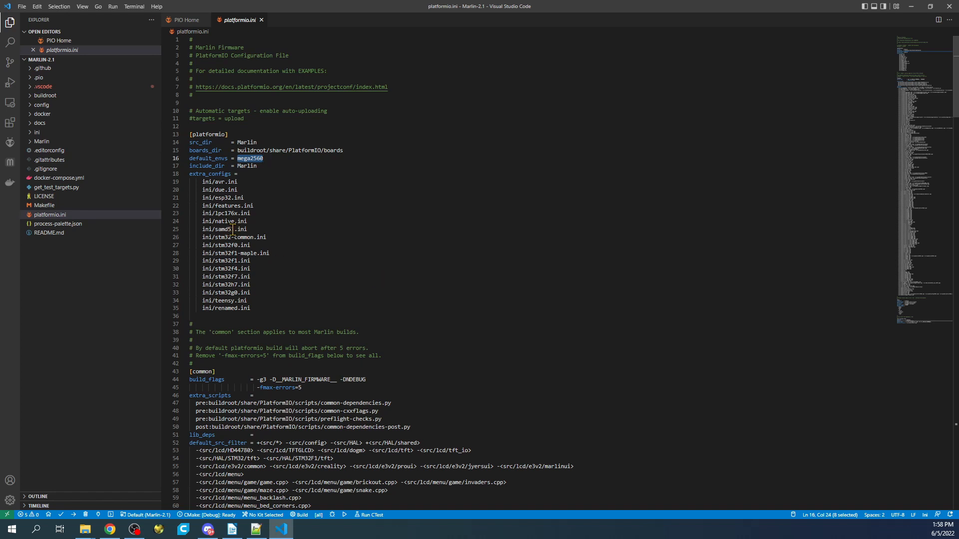
mouse_move(126, 259)
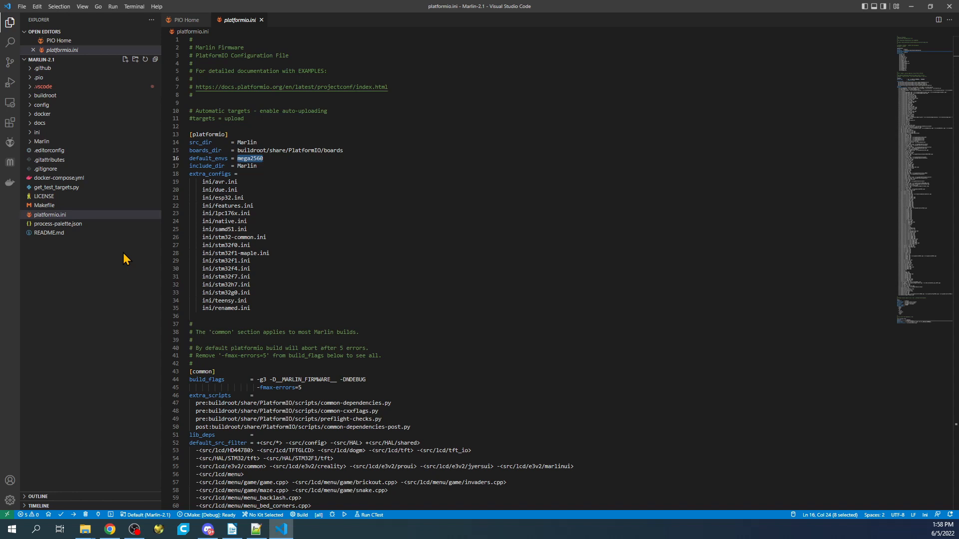
mouse_move(55, 225)
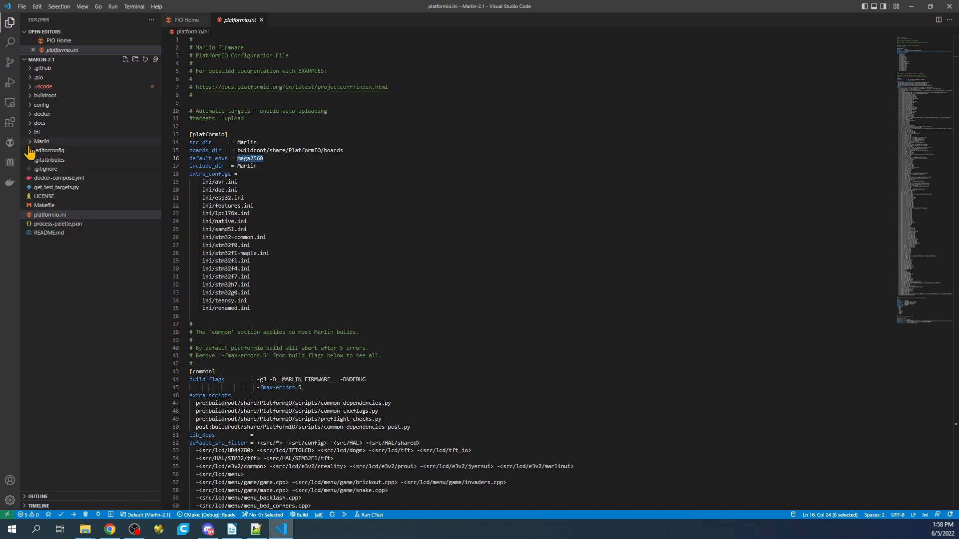
Find BOARD_BTT_SKR_V3_0 in Marlin/src/core/boards.h by searching SKR_V3 and copy it.
click(42, 141)
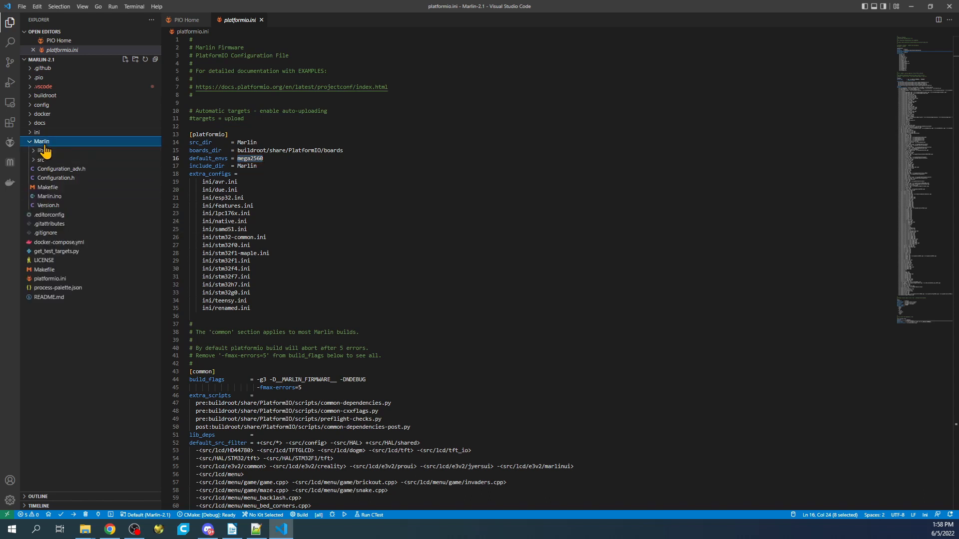
click(40, 160)
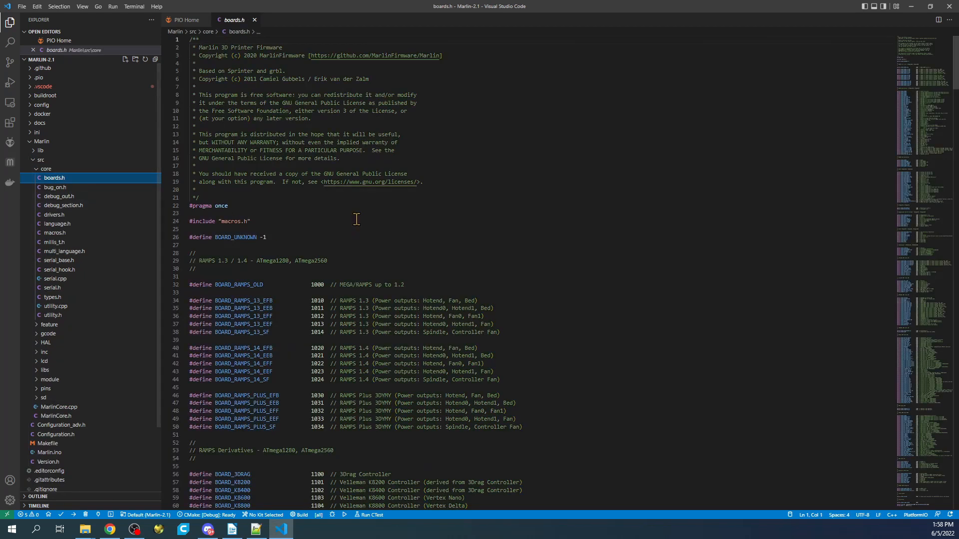
key(ctrl+f)
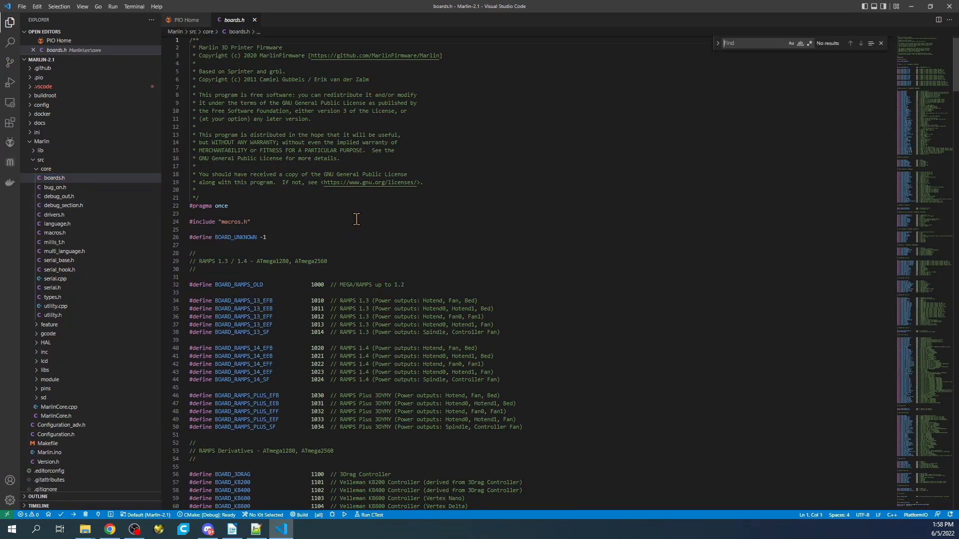
text(s)
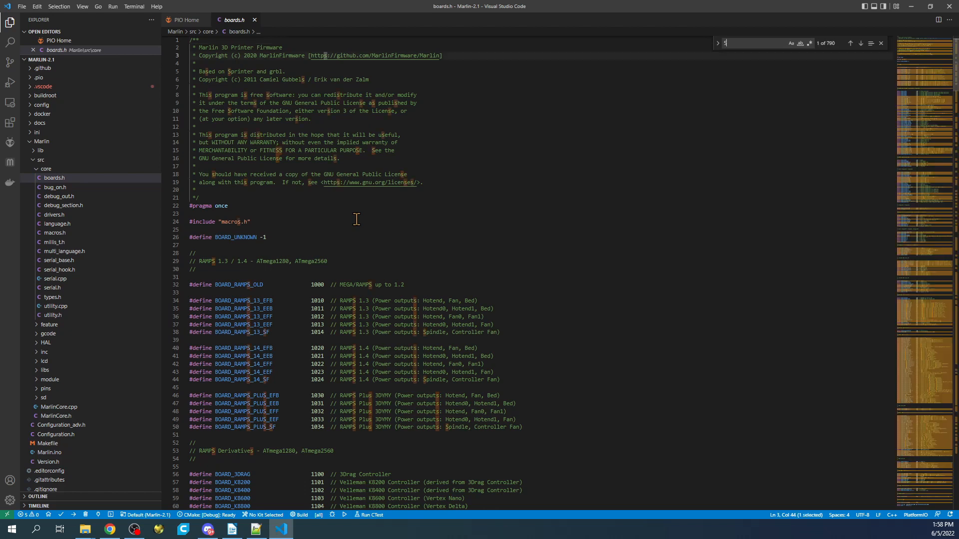
text(SKR_V)
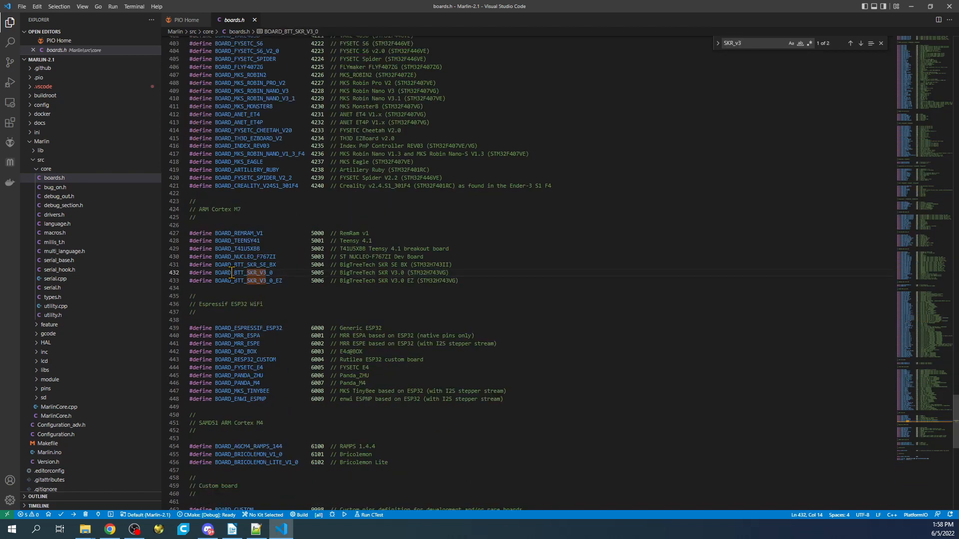
right_click(251, 272)
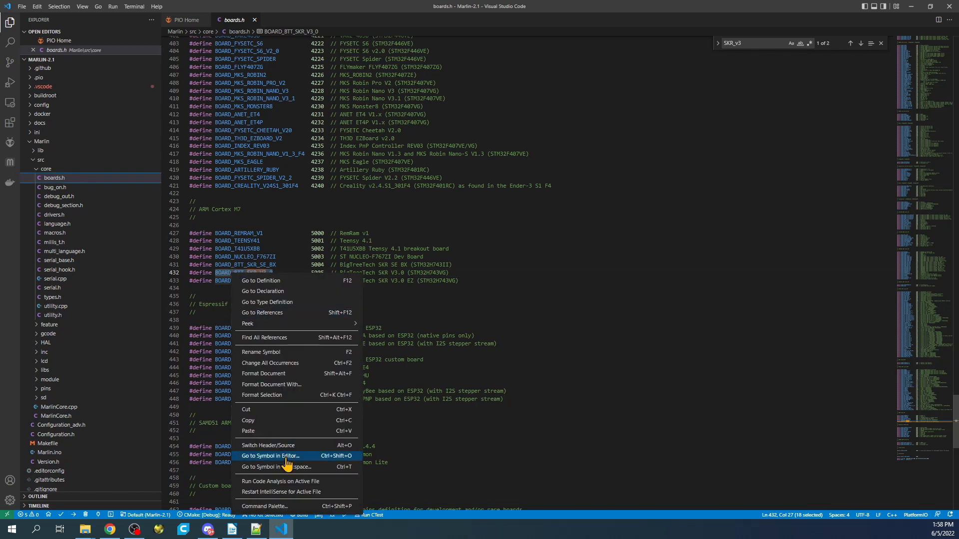
mouse_move(284, 377)
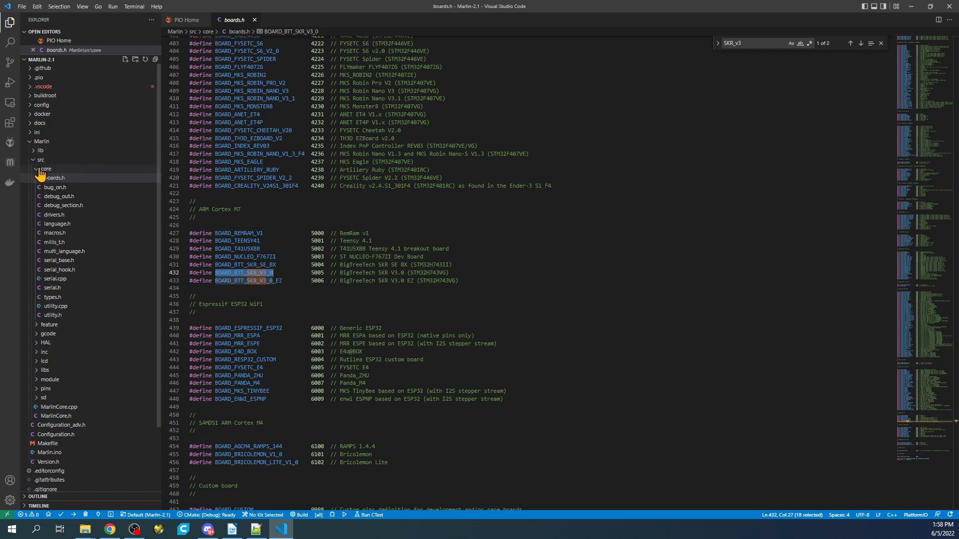
Replace BOARD_RAMPS_14_EFB with BOARD_BTT_SKR_V3_0 on Configuration.h's MOTHERBOARD line.
click(42, 160)
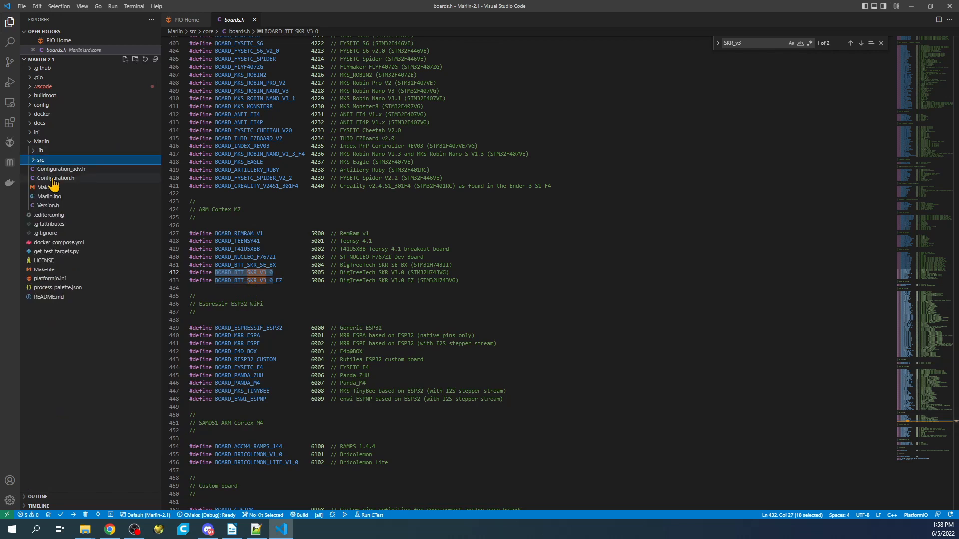
click(56, 177)
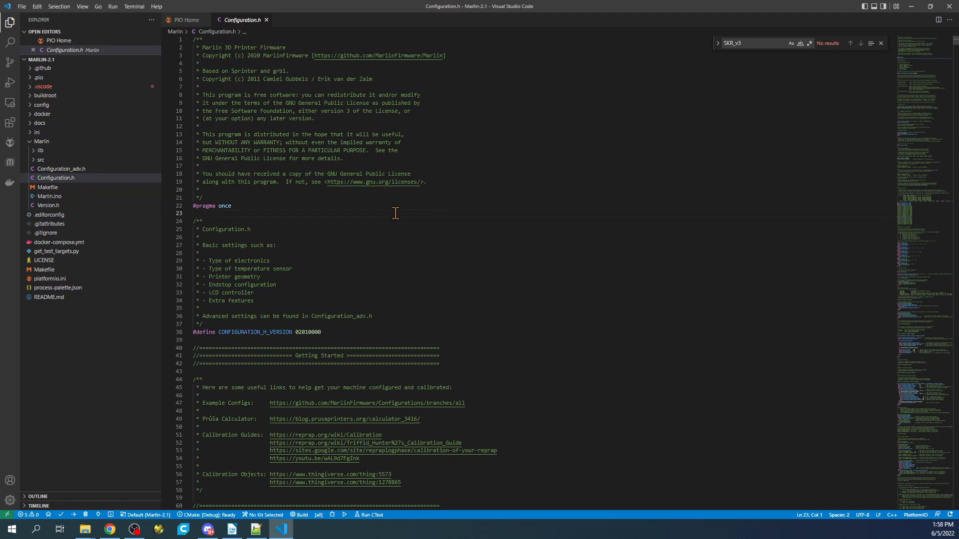
triple_click(732, 42)
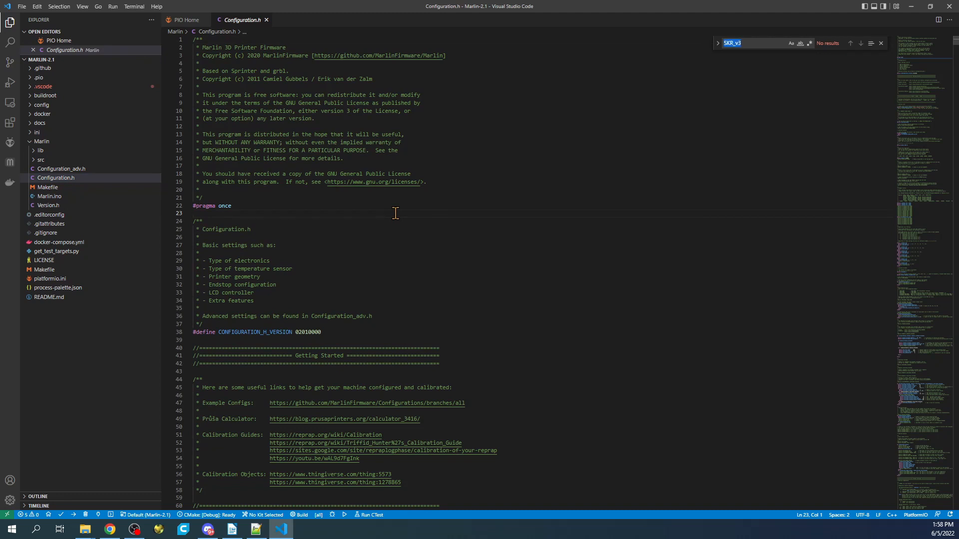
text(mother)
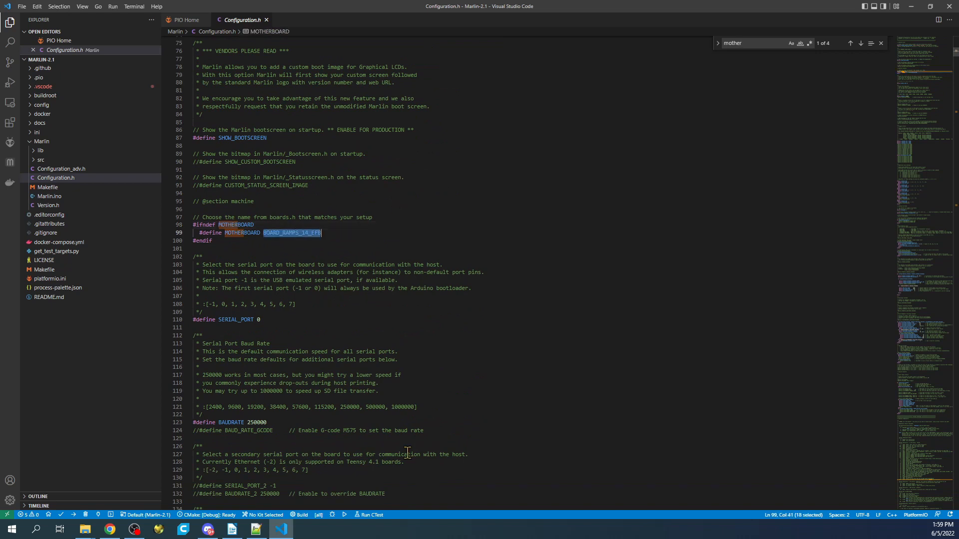
mouse_move(407, 455)
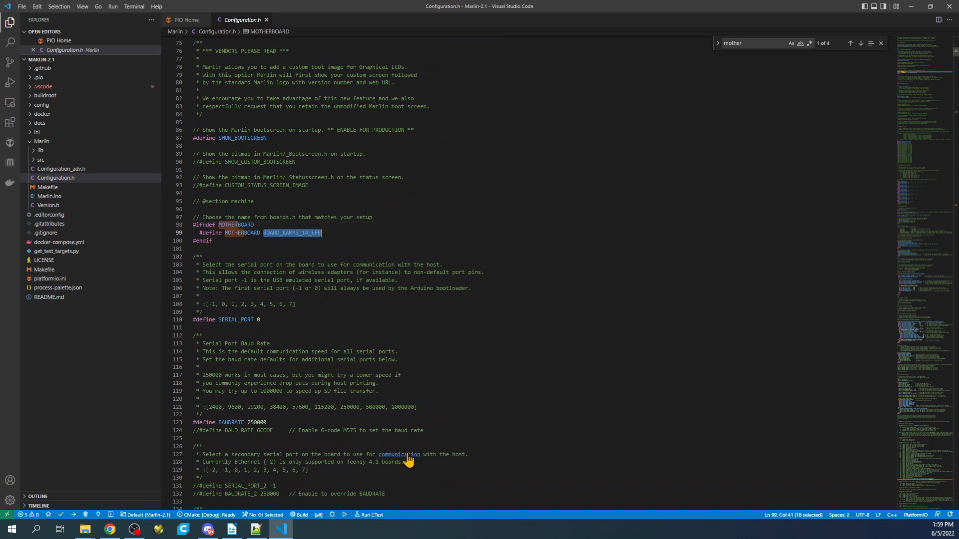
text(BOARD_BTT_SKR_V3_0)
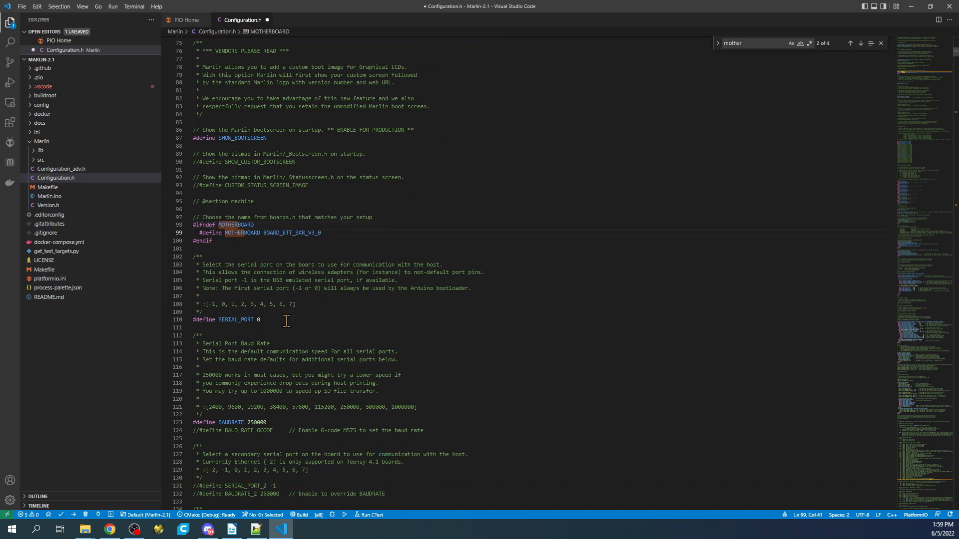
Set SERIAL_PORT to -1 and move to the SERIAL_PORT_2 line in Configuration.h.
click(306, 320)
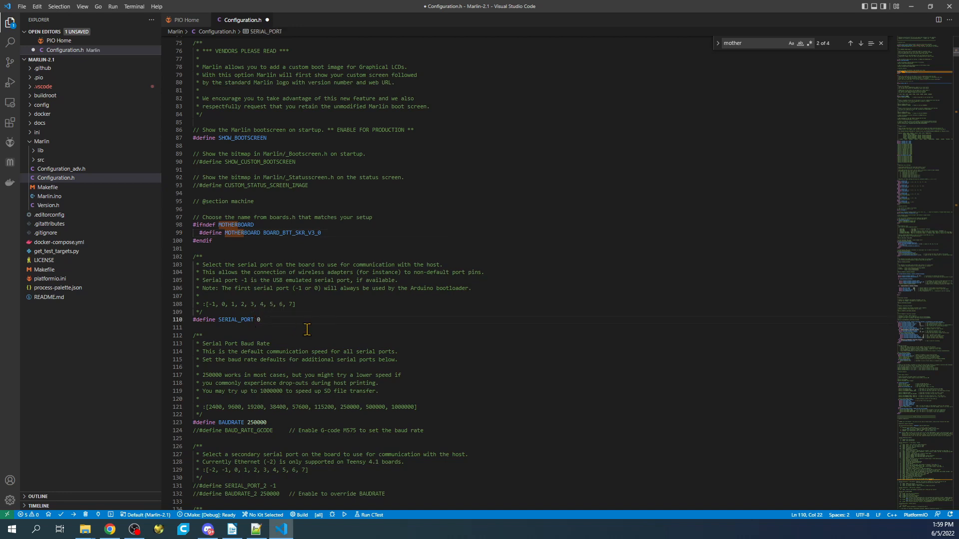
text(-)
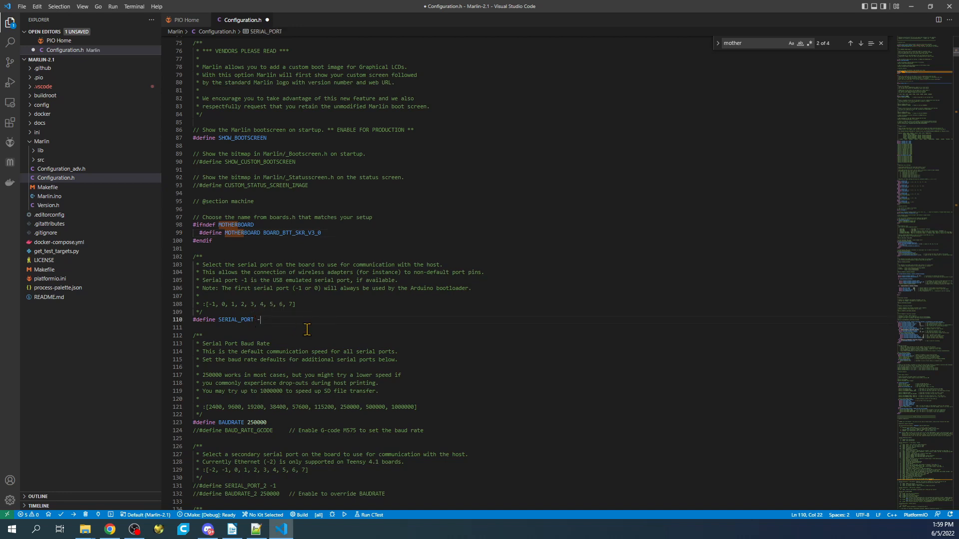
text(1)
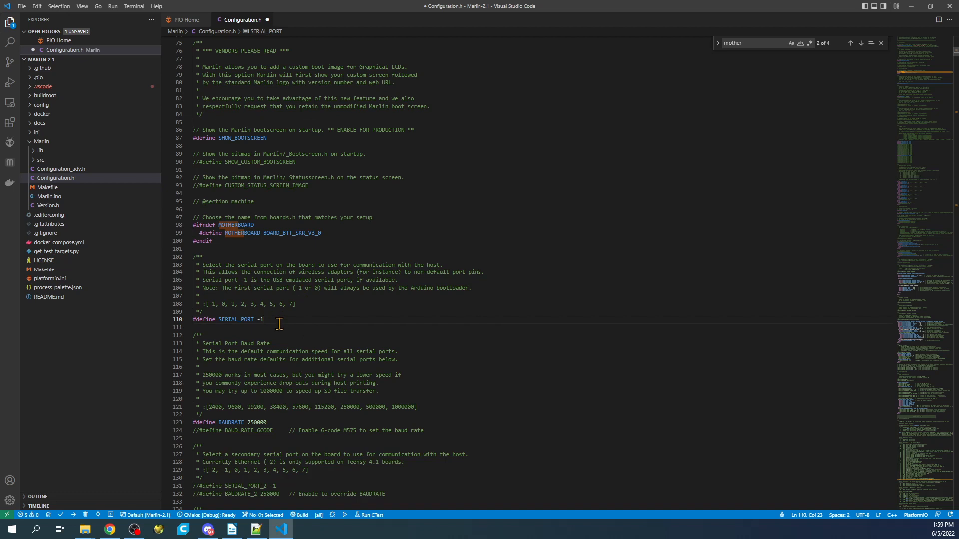
scroll(down, 3)
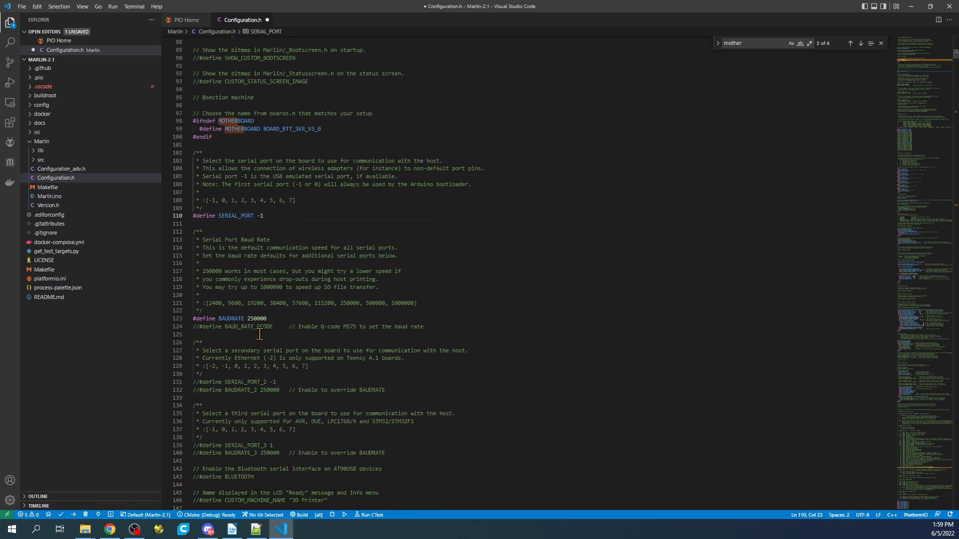
click(373, 395)
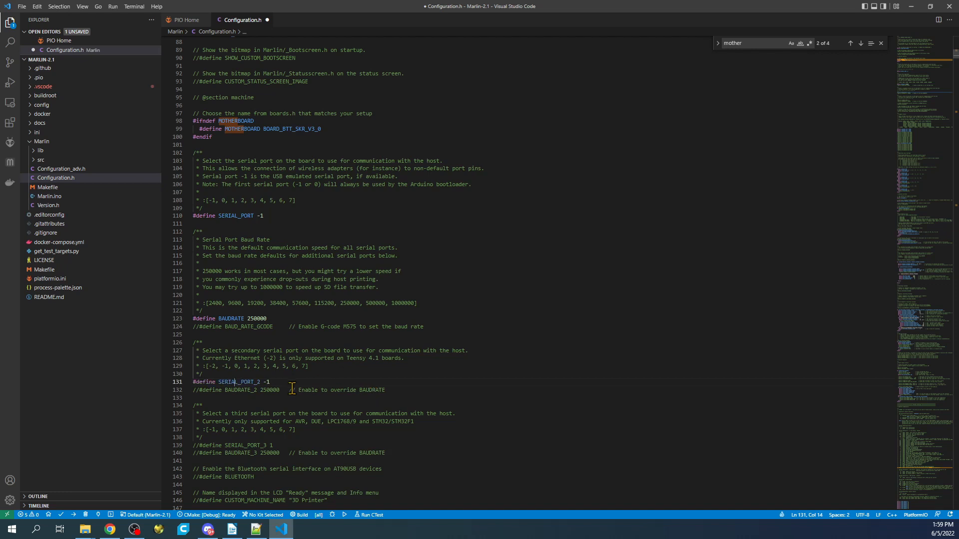
click(270, 382)
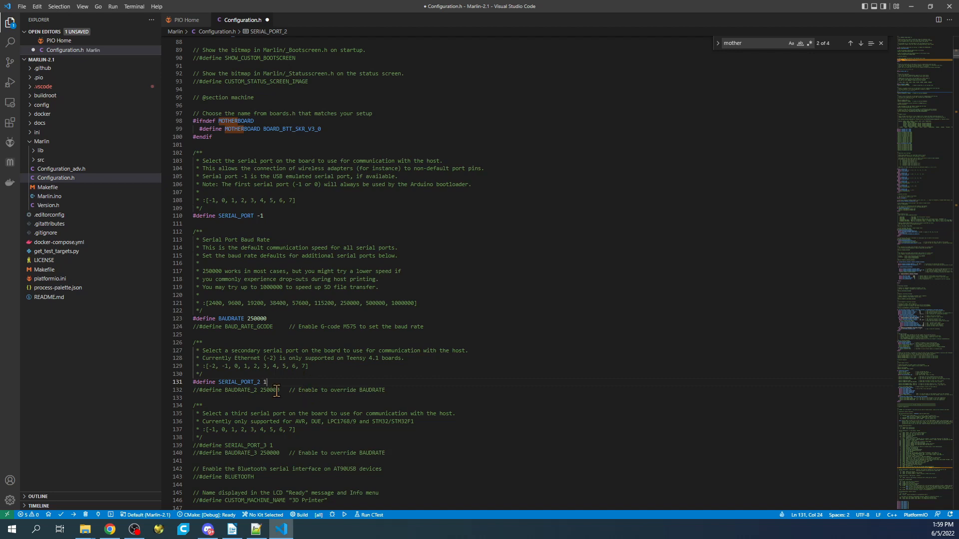
mouse_move(283, 410)
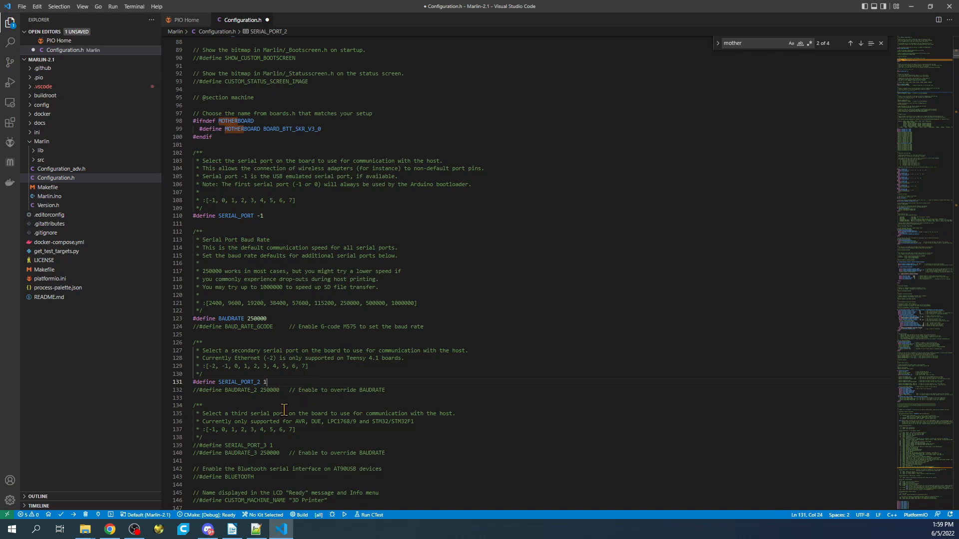
Enable SERIAL_PORT_2 as 1 and uncomment BAUDRATE_2 at 115200.
double_click(227, 216)
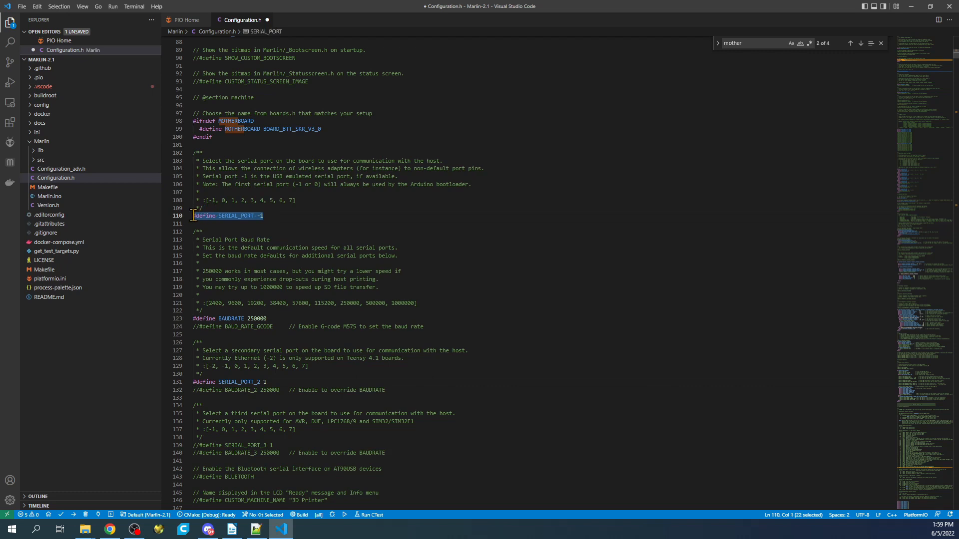
click(261, 382)
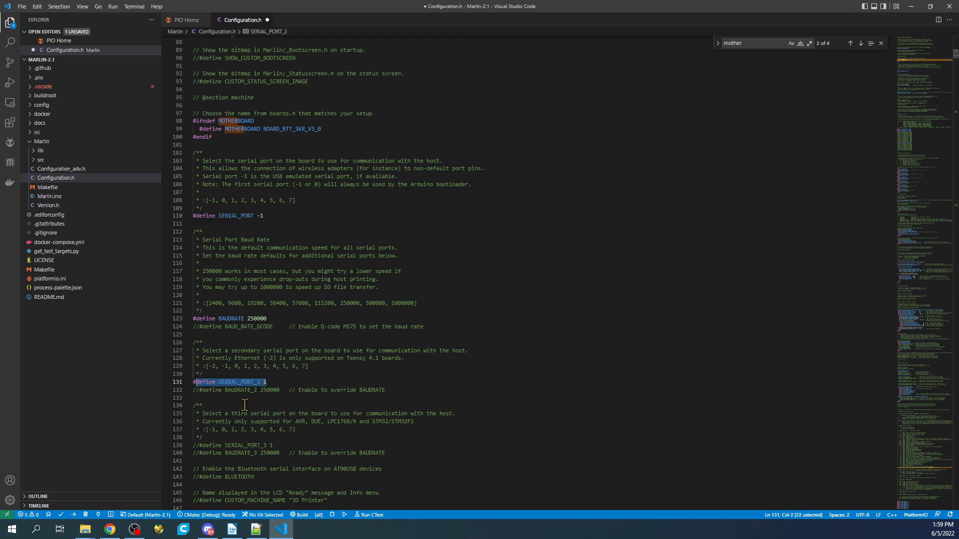
mouse_move(267, 241)
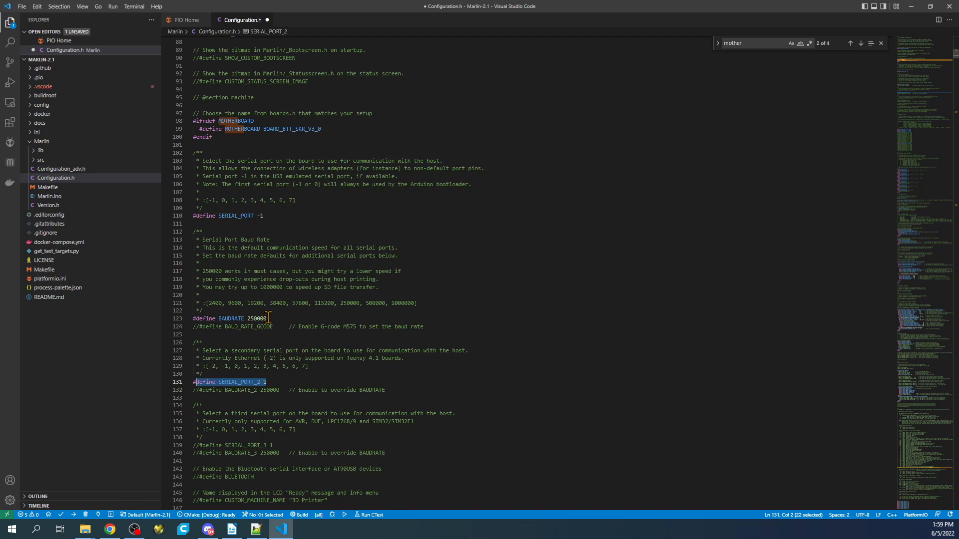
click(257, 319)
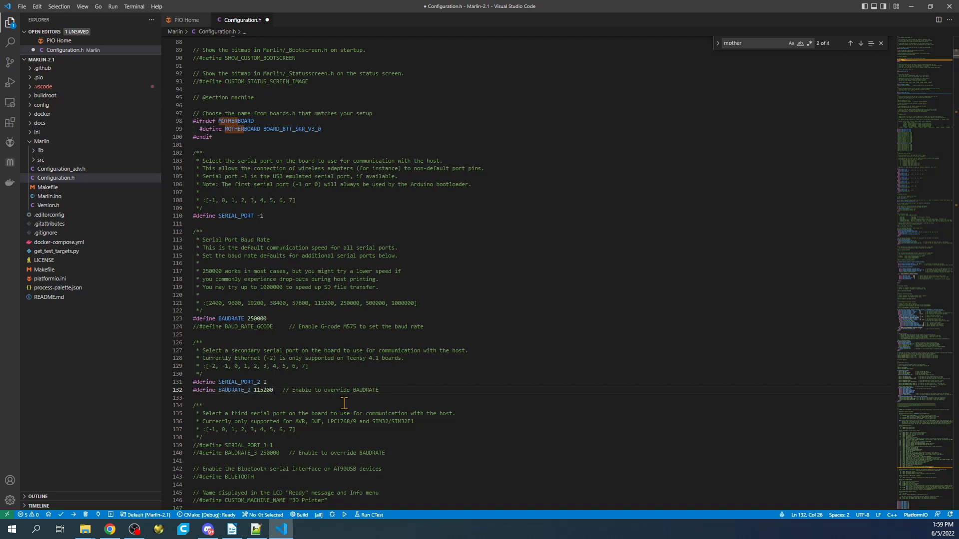
click(260, 390)
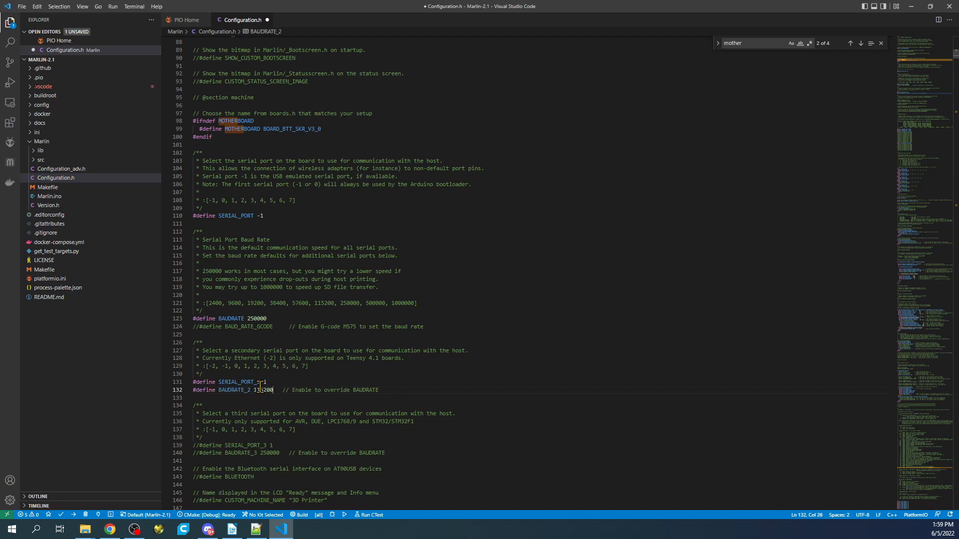
mouse_move(263, 390)
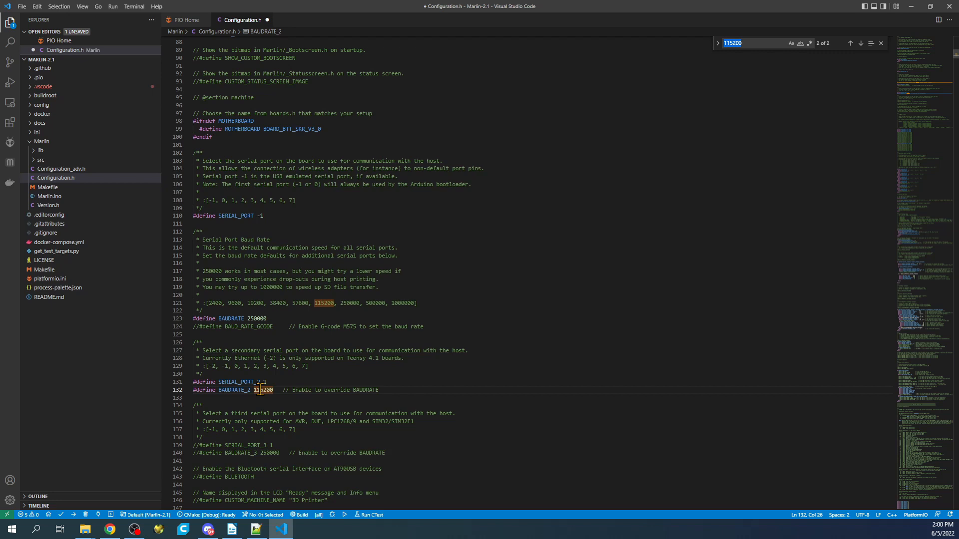
Search Configuration.h for reprap_discount to reach REPRAP_DISCOUNT_SMART_CONTROLLER and SDSUPPORT.
text(reprap_d)
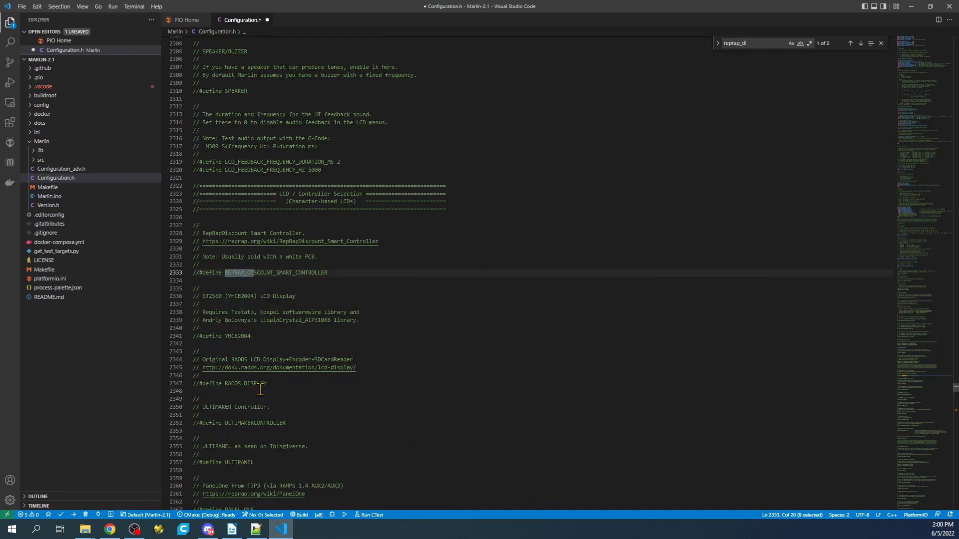
text(iscount)
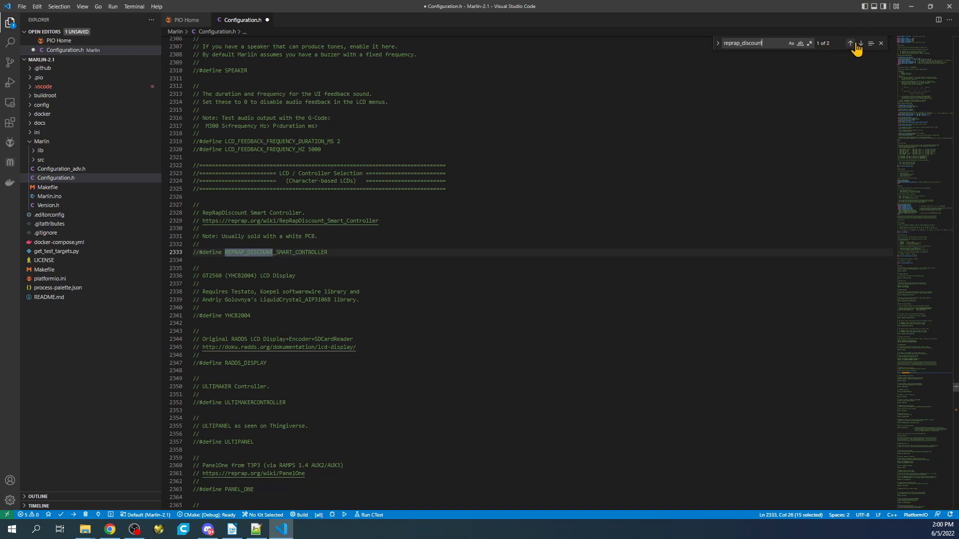
click(861, 43)
text(sdsupport)
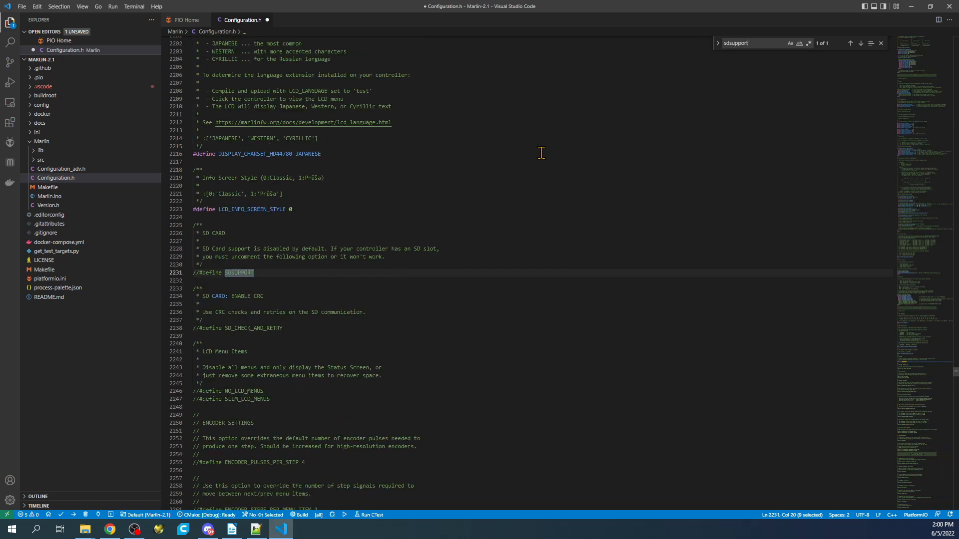
mouse_move(250, 288)
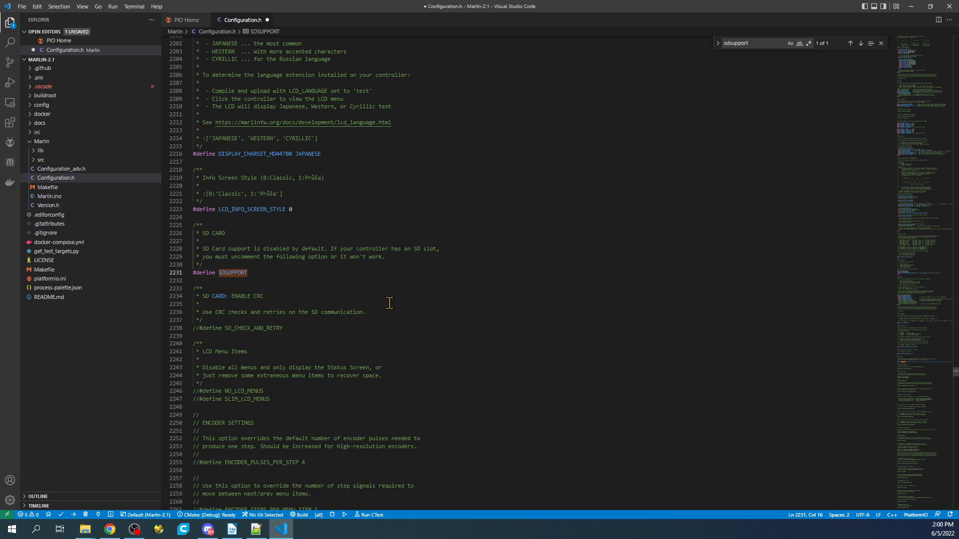
mouse_move(44, 245)
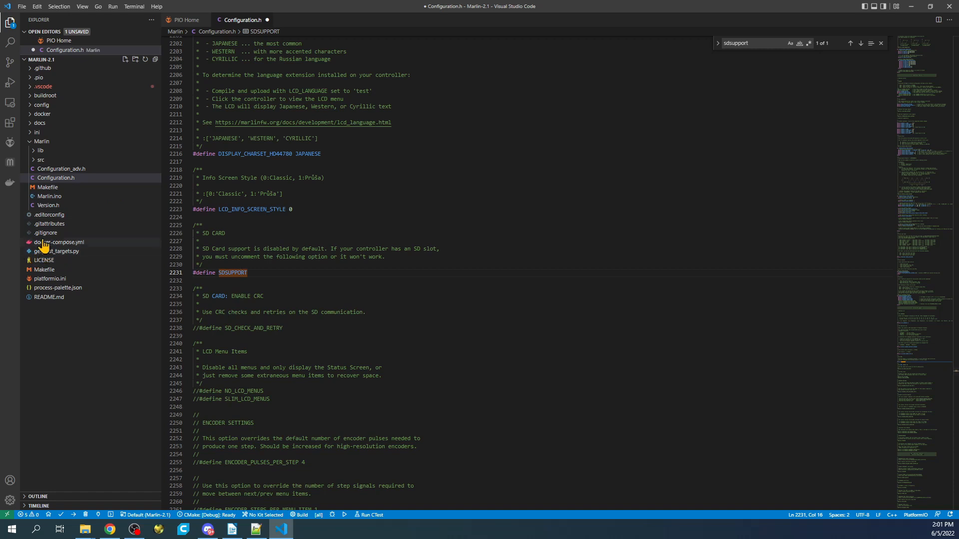
Locate SDCARD_CONNECTION in Configuration_adv.h and define it as LCD.
click(61, 177)
text(CDcard_)
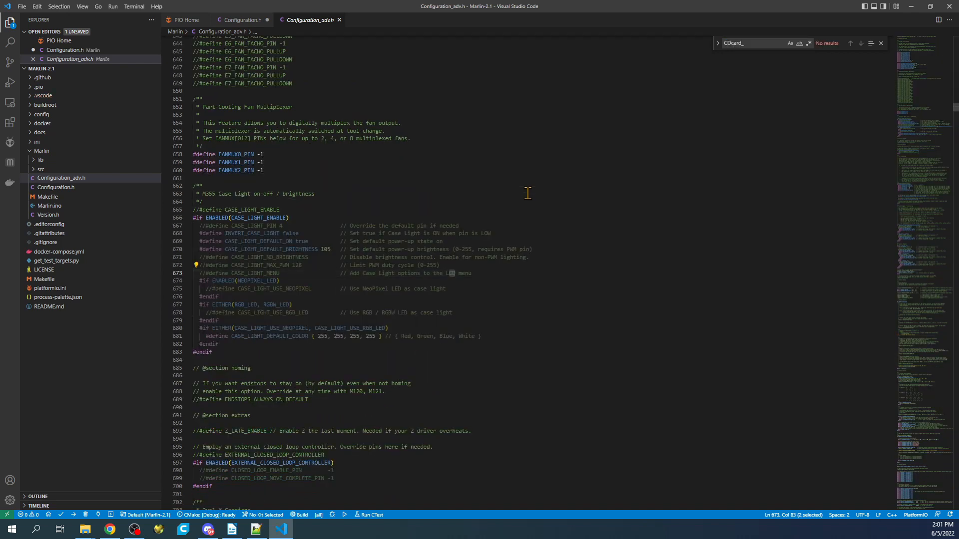
text(cd)
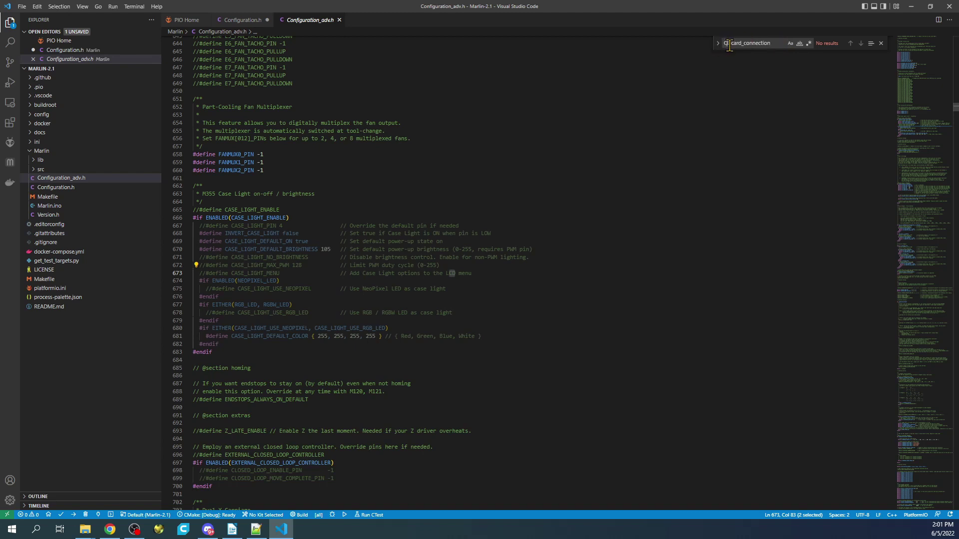
key(Return)
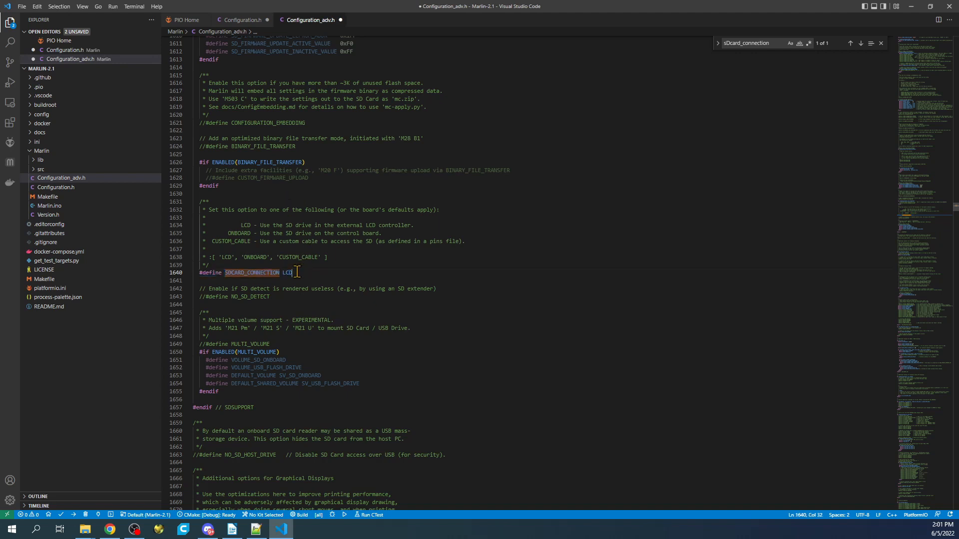
double_click(288, 273)
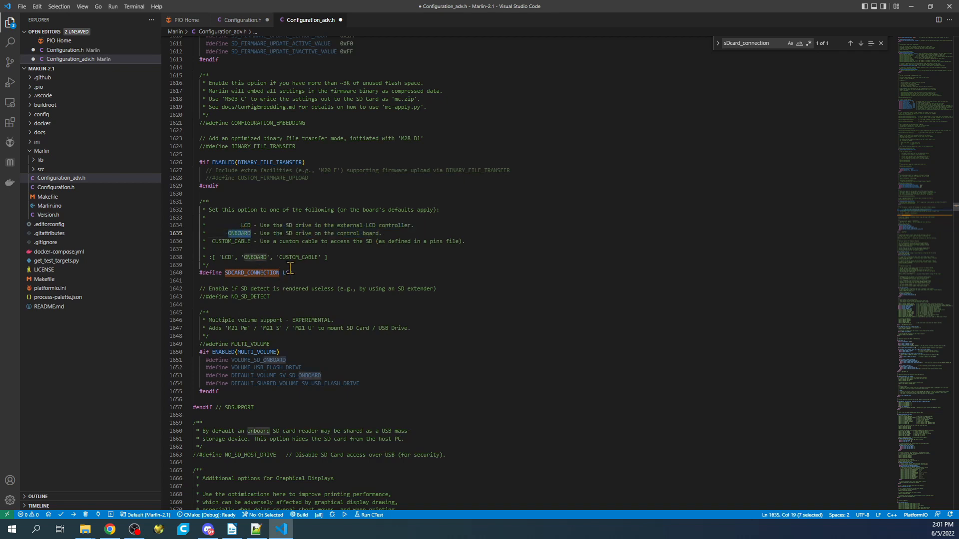
click(291, 264)
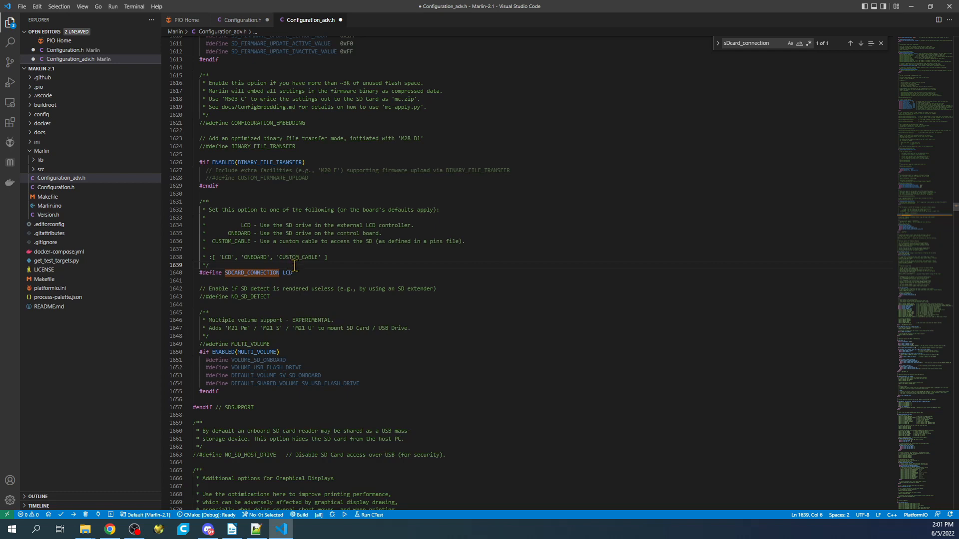
mouse_move(280, 228)
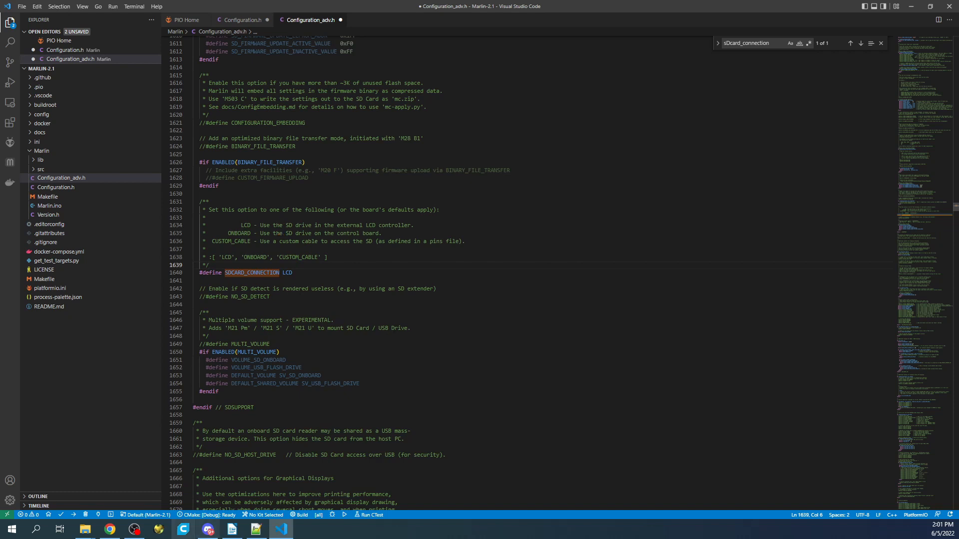
mouse_move(108, 530)
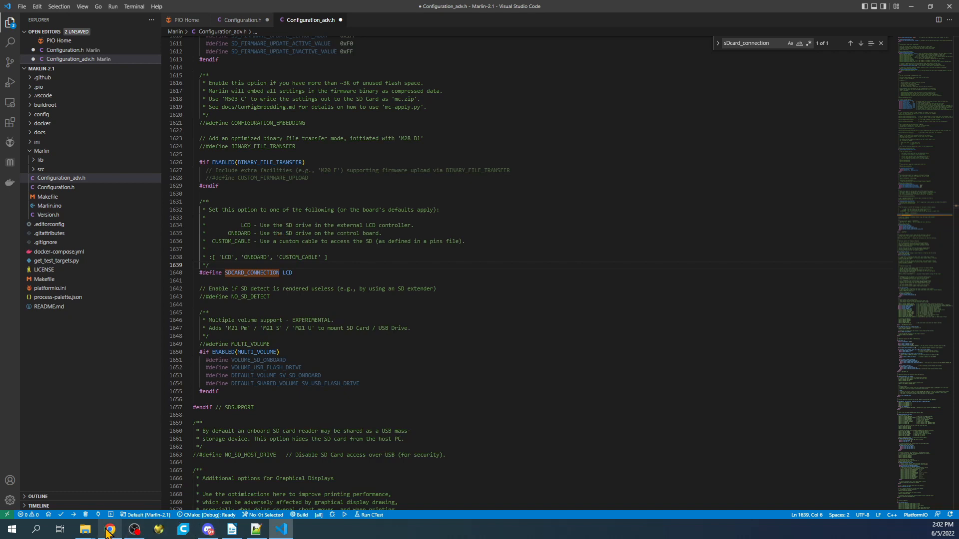
Return to Chrome and view the SKR-3 repository's Issues list on GitHub.
click(109, 529)
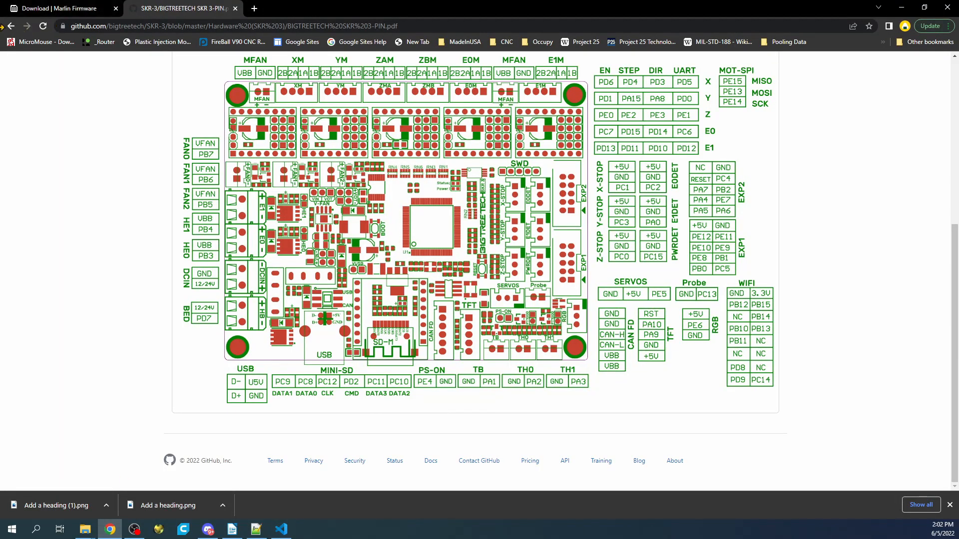
click(11, 26)
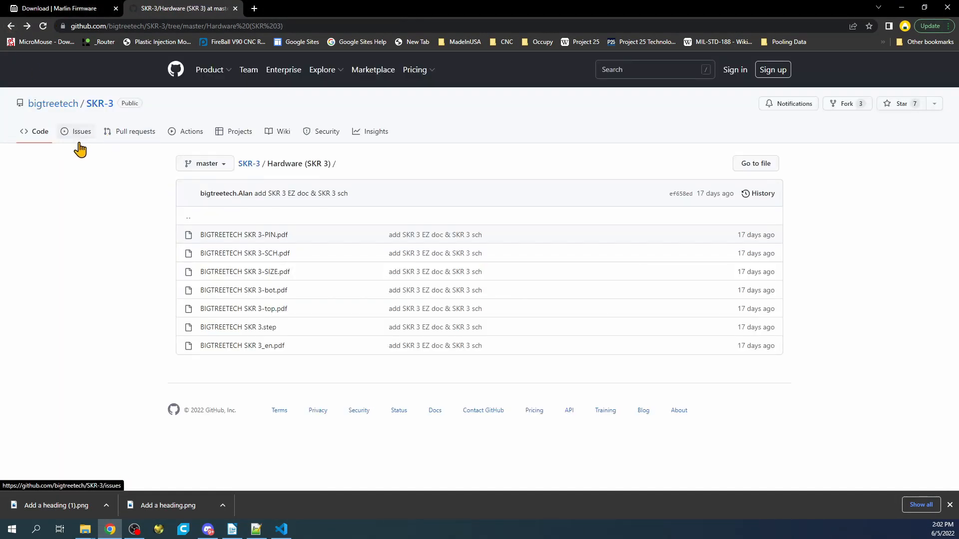
click(81, 131)
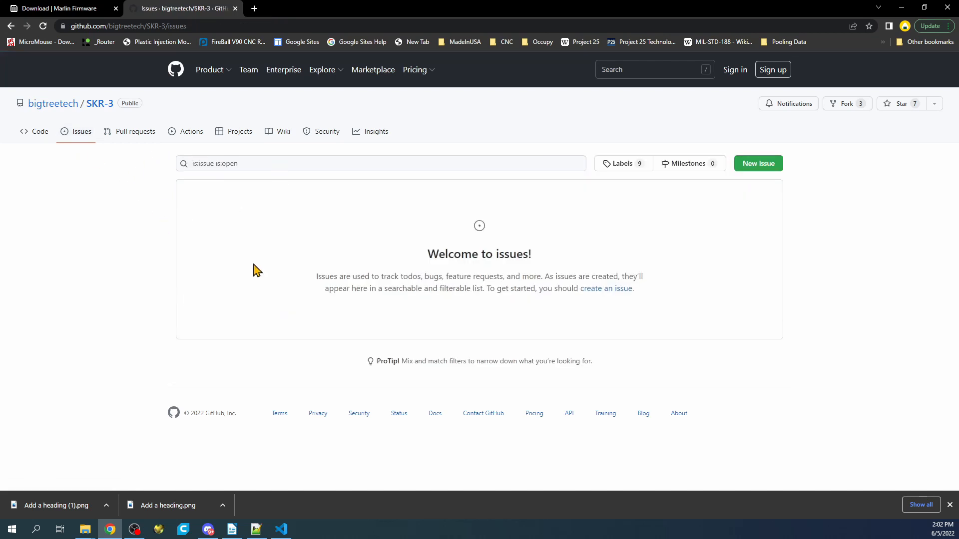
mouse_move(81, 132)
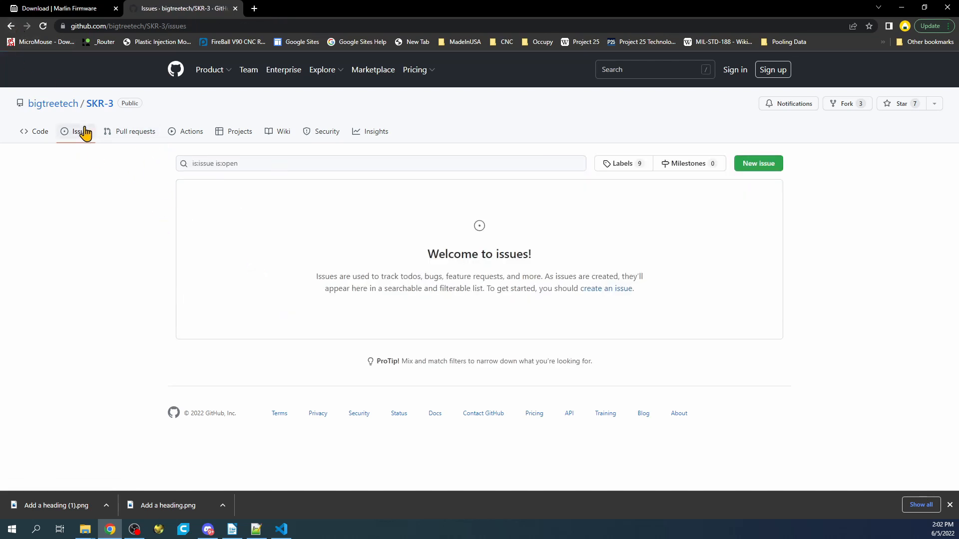
mouse_move(50, 98)
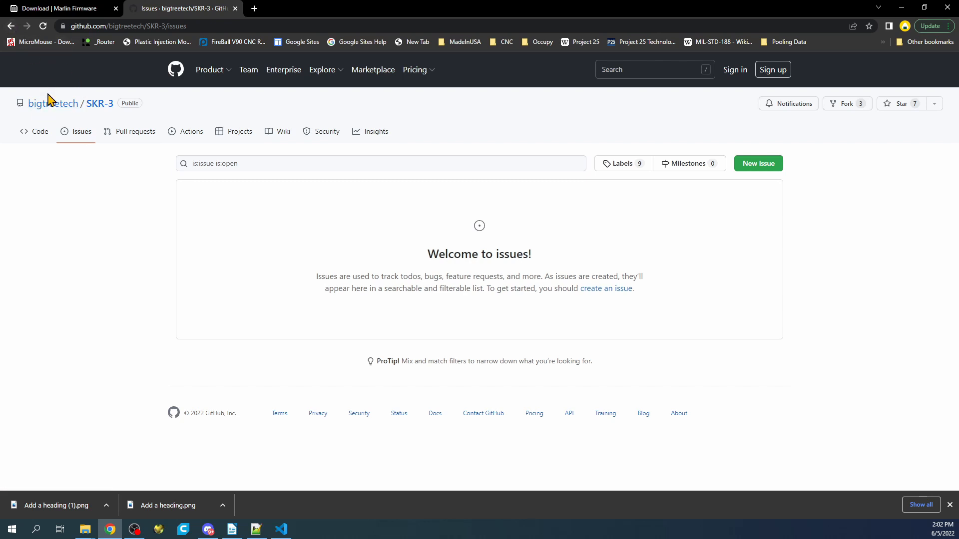
Go to bigtreetech's BIGTREETECH-TouchScreenFirmware repository and list its open issues.
click(53, 103)
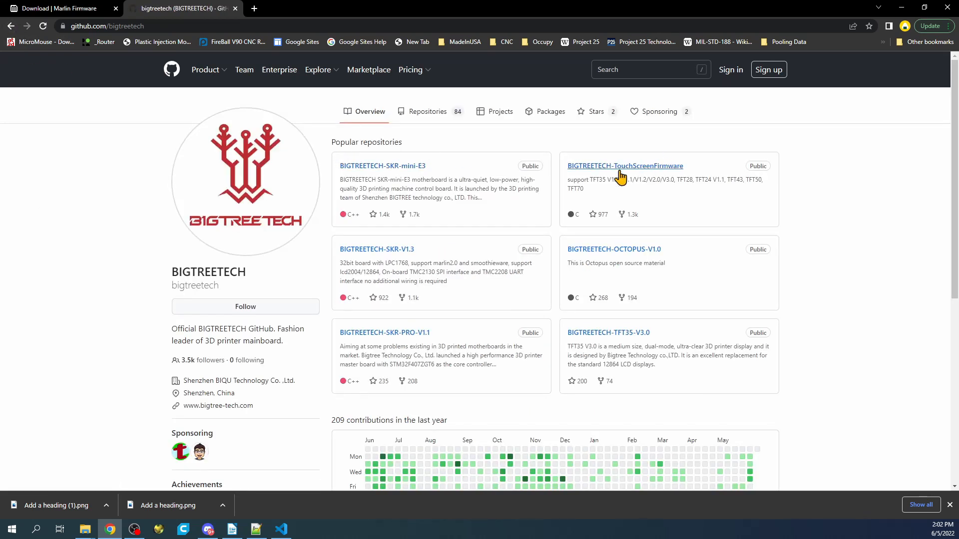
click(624, 166)
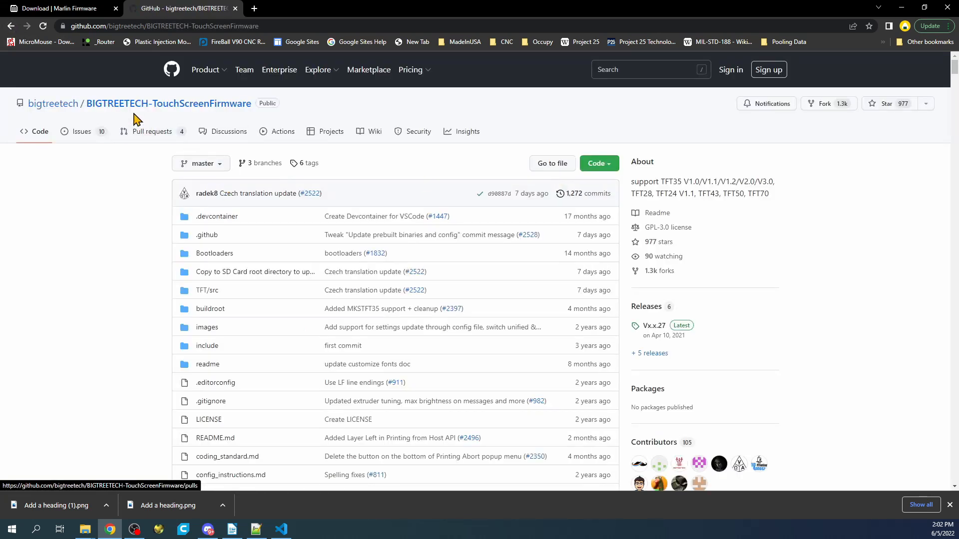
mouse_move(75, 131)
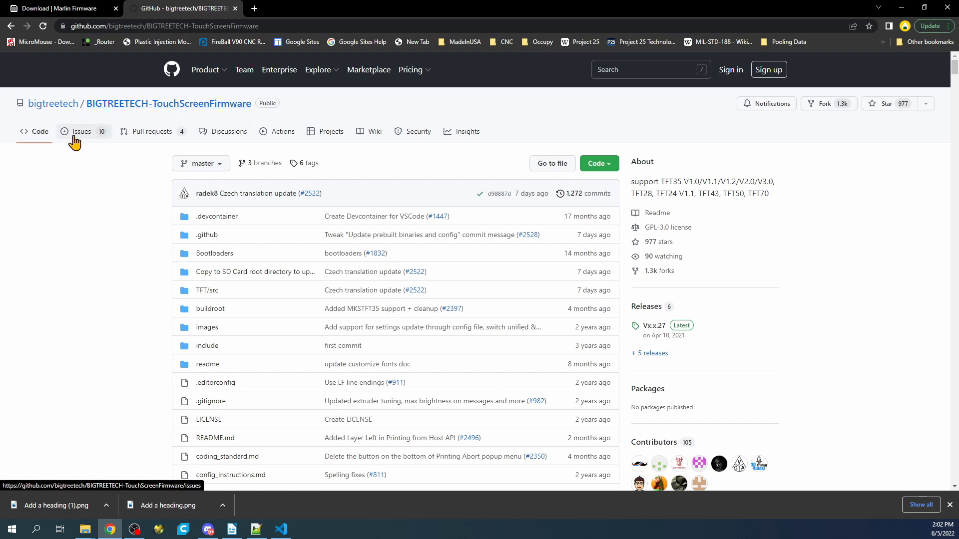
click(81, 131)
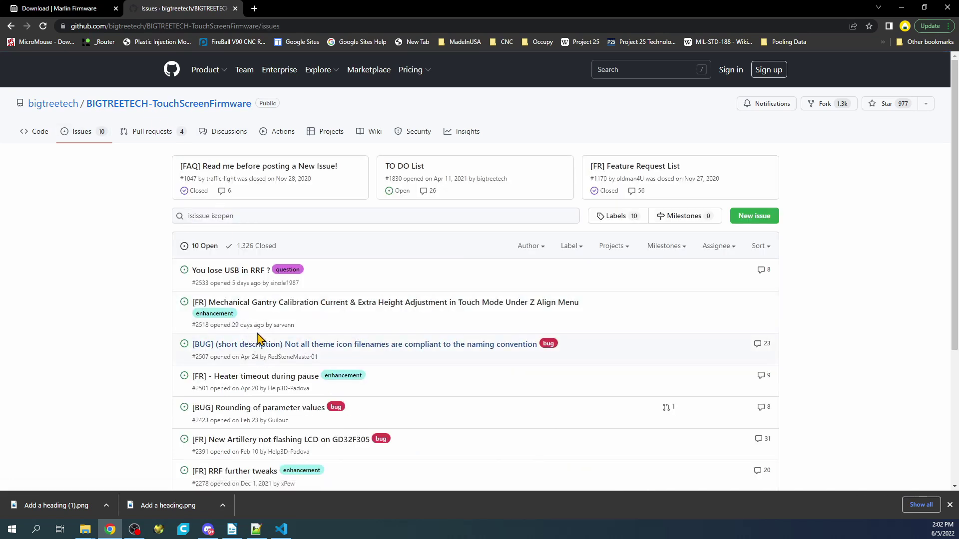
mouse_move(225, 273)
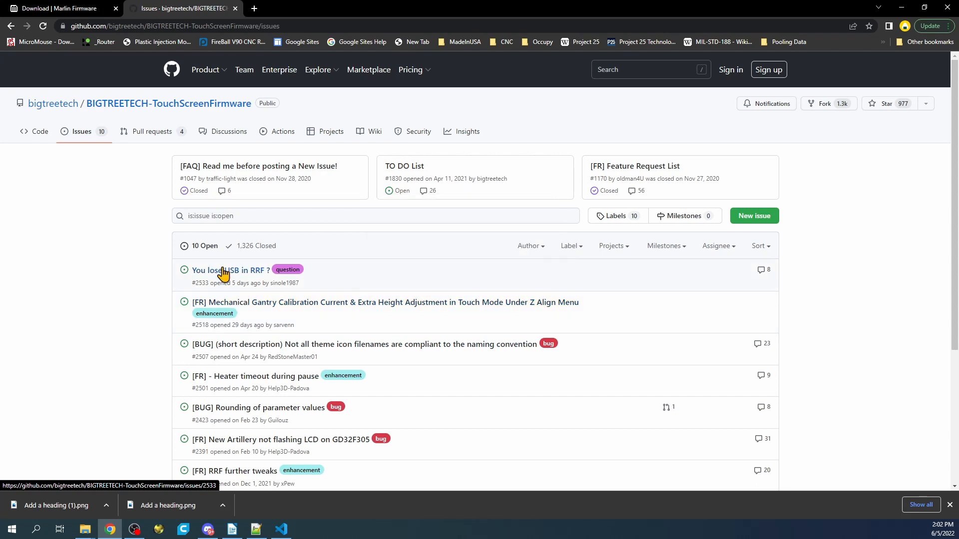
mouse_move(293, 397)
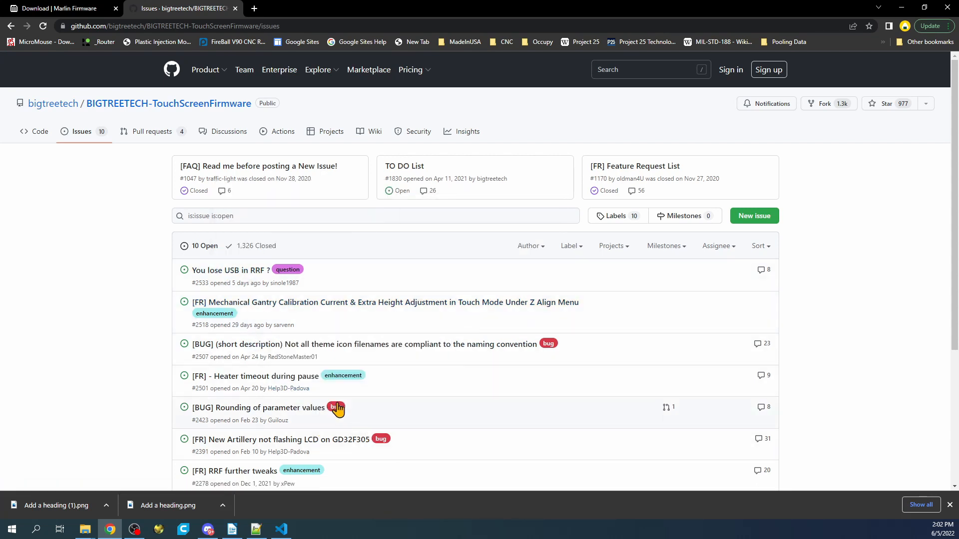
mouse_move(174, 520)
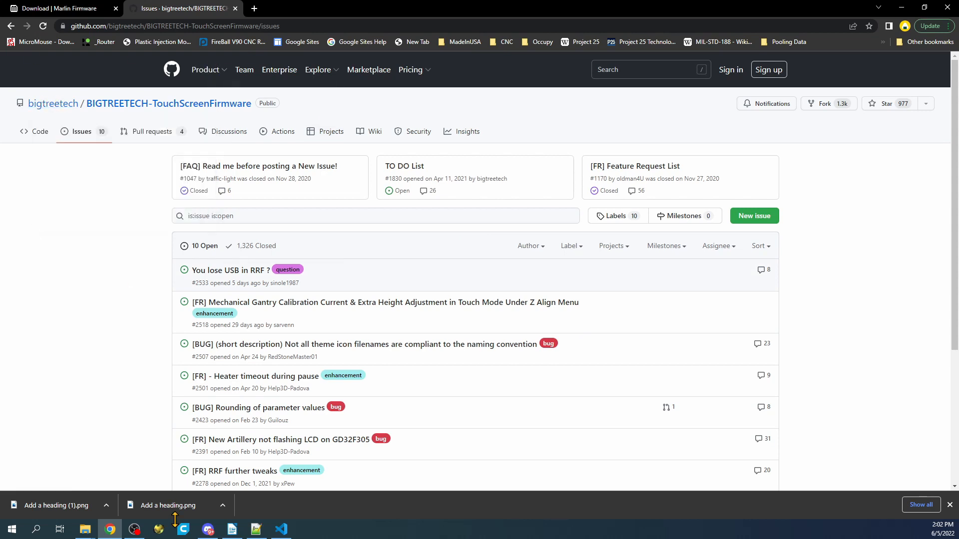
Copy the environment name STM32H743Vx_btt from ini/stm32h7.ini.
click(281, 530)
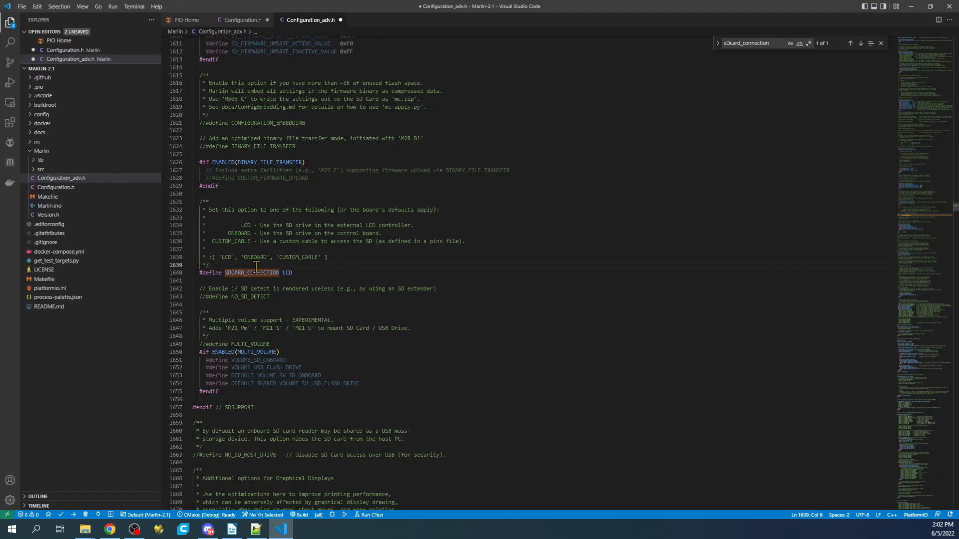
mouse_move(52, 288)
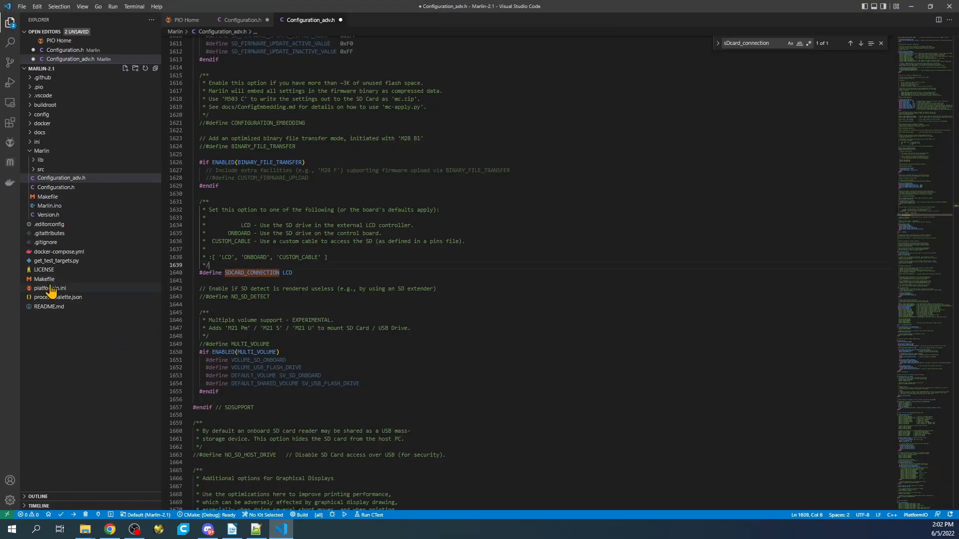
click(49, 288)
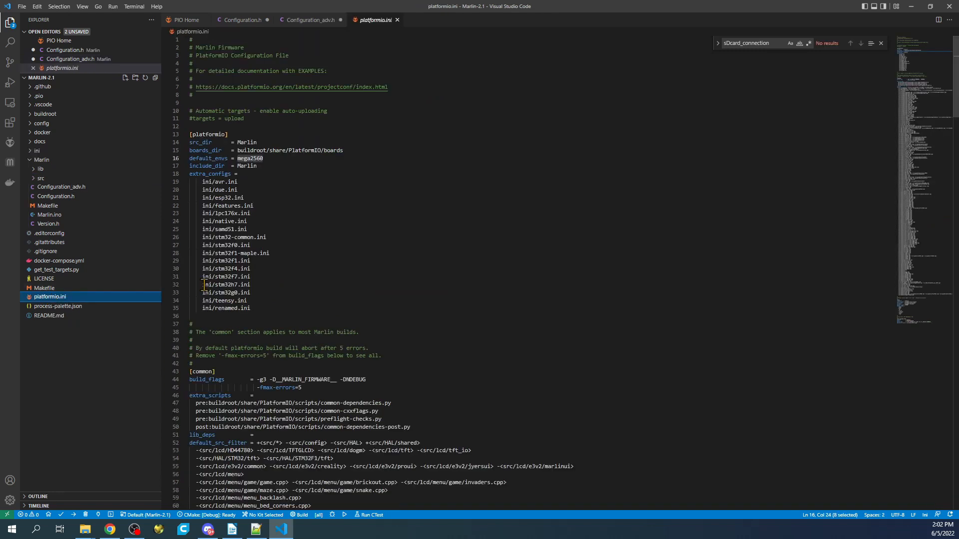
mouse_move(227, 214)
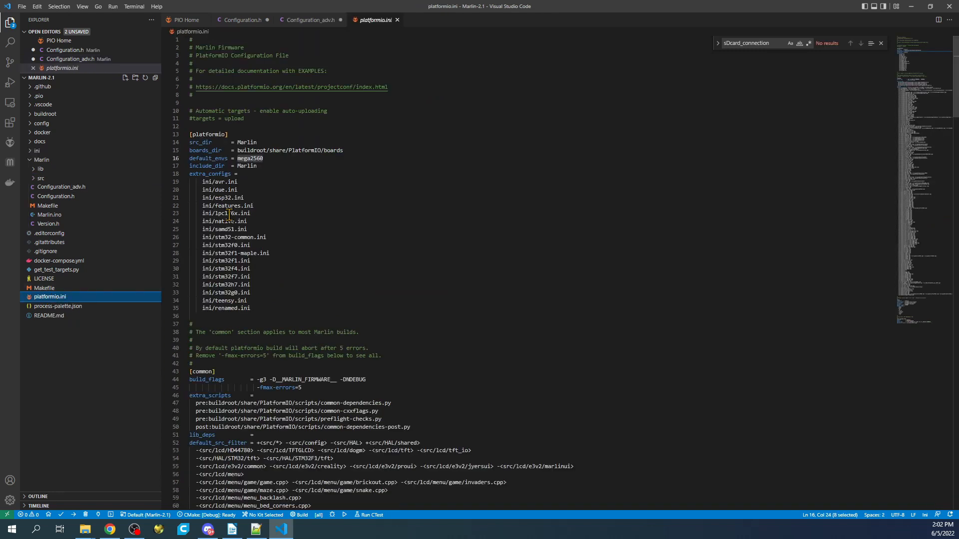
double_click(249, 159)
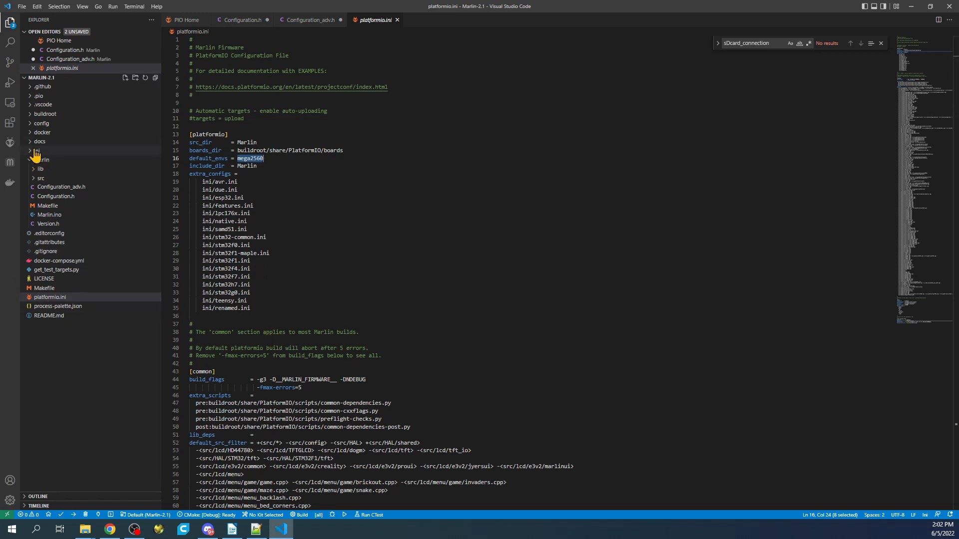
click(37, 151)
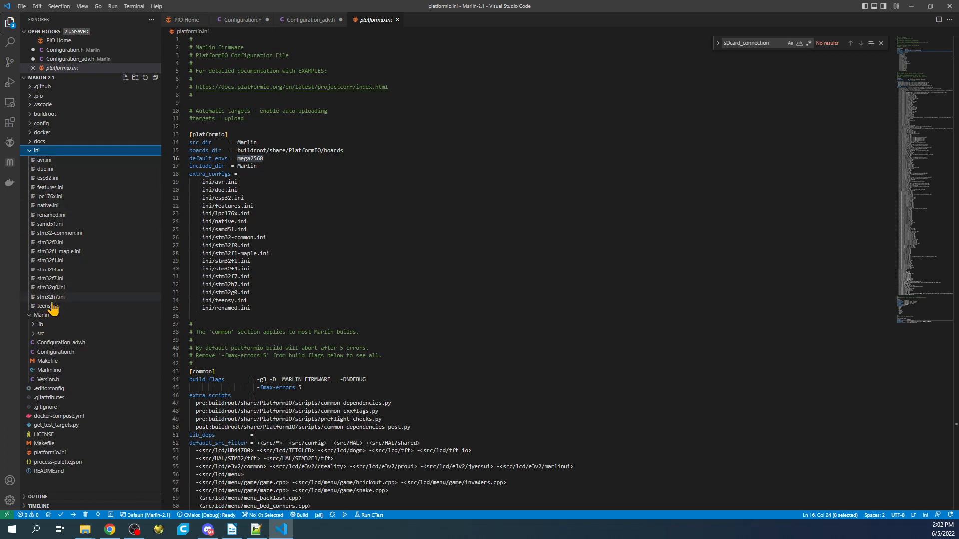
mouse_move(50, 306)
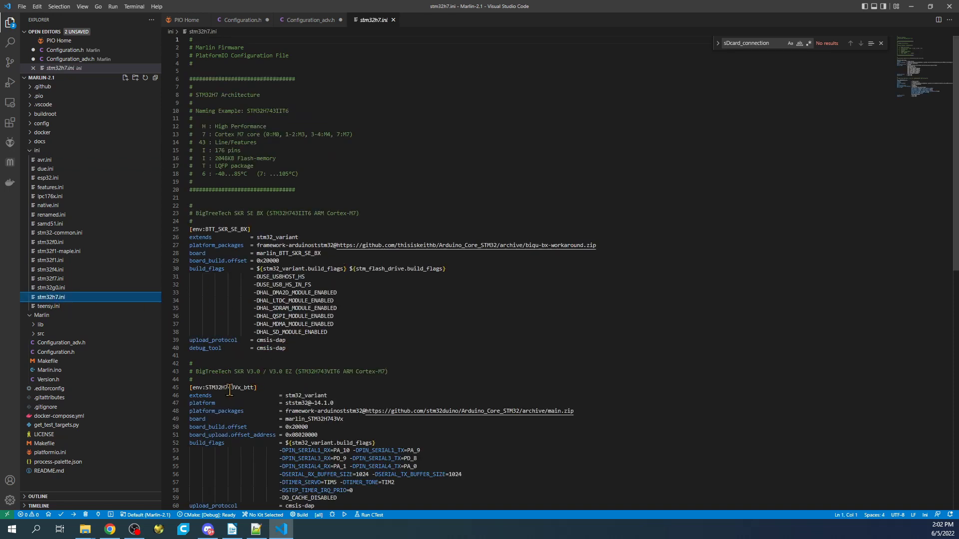
double_click(228, 387)
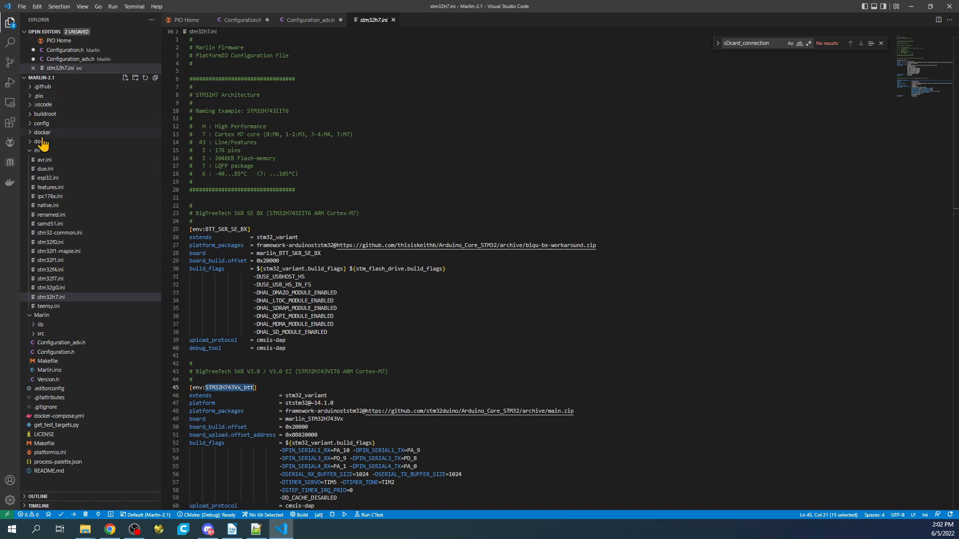
Set platformio.ini's default_envs to STM32H743Vx_btt in place of mega2560.
click(35, 151)
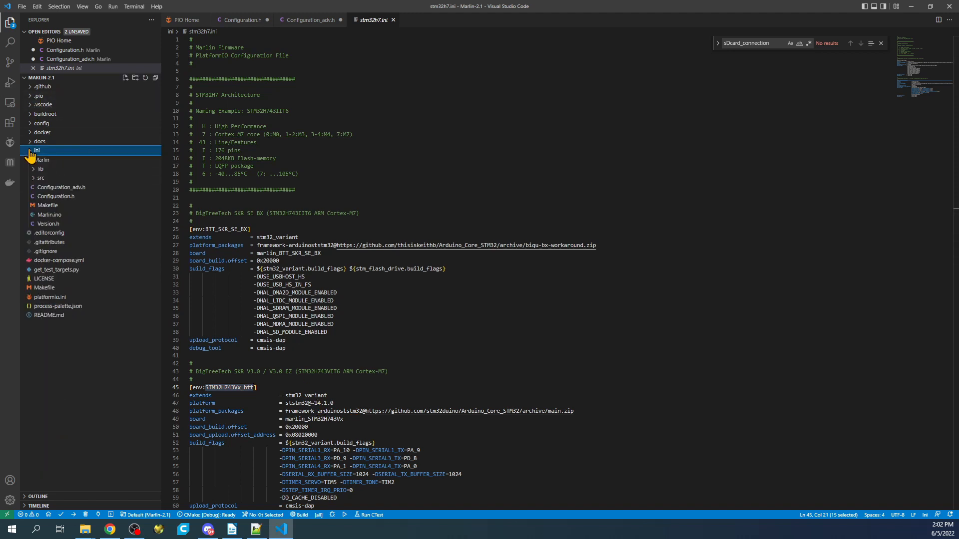
click(309, 20)
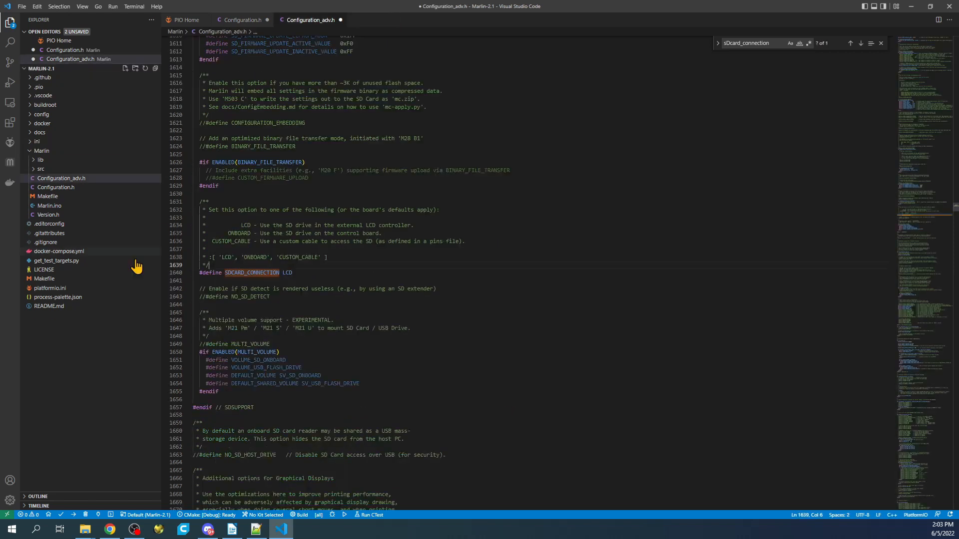
click(50, 288)
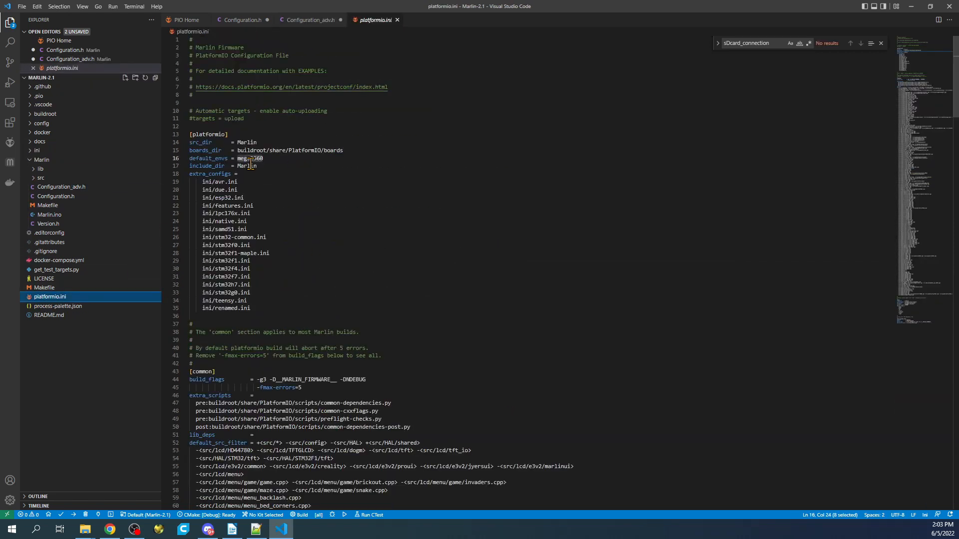
double_click(247, 159)
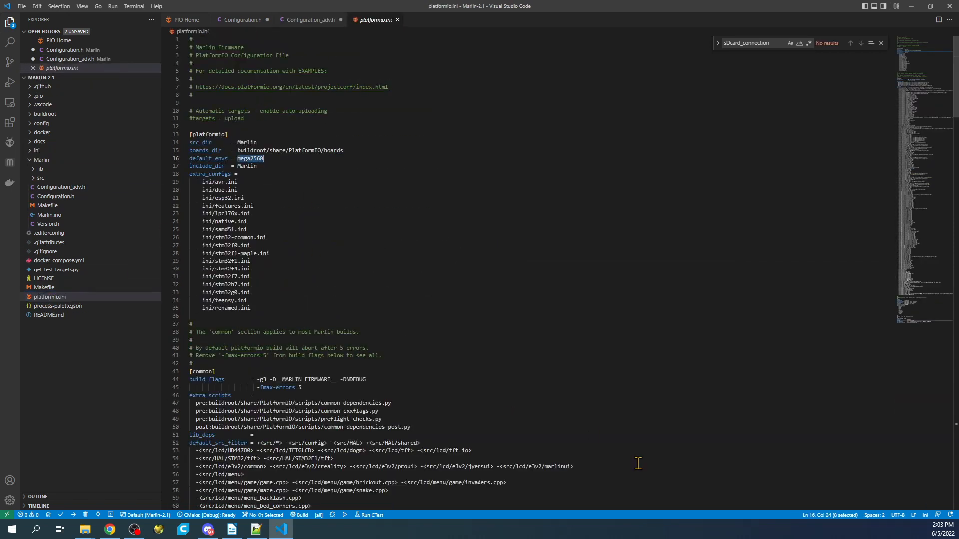
text(STM32H743Vx_btt)
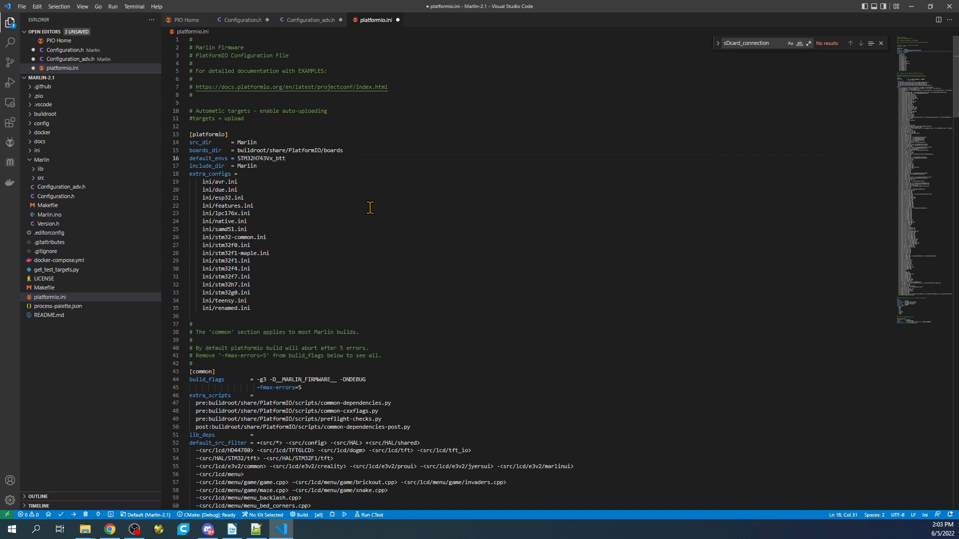
click(241, 20)
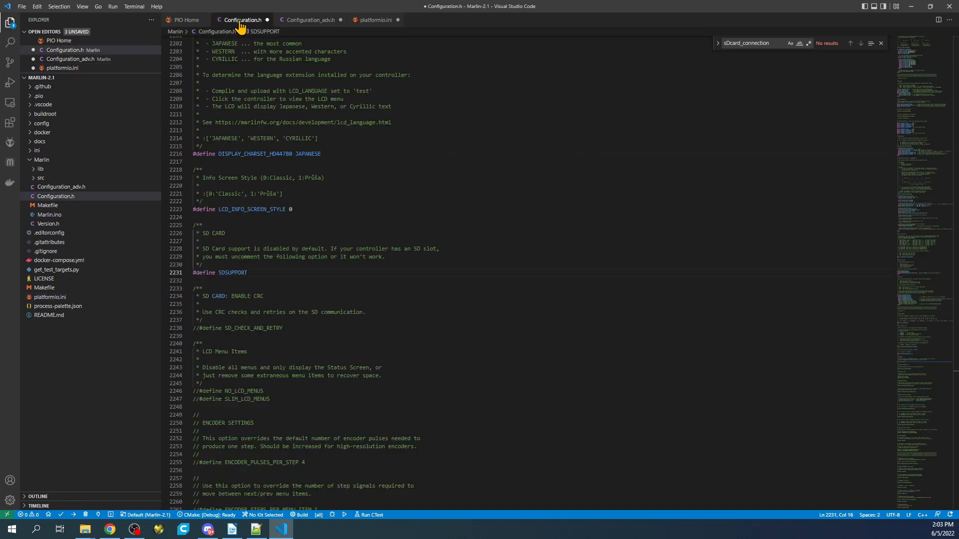
Launch the PlatformIO build for the STM32H743Vx_btt environment.
click(246, 272)
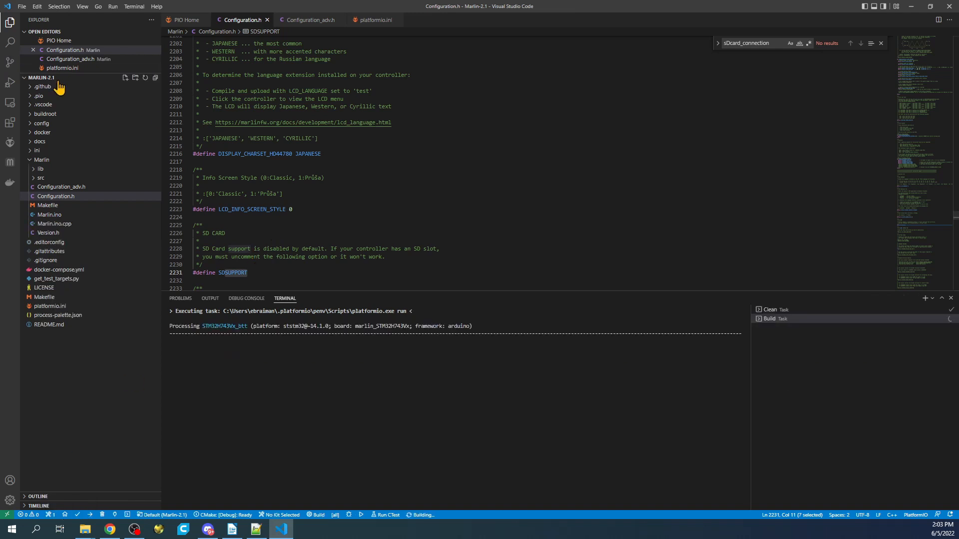
click(38, 96)
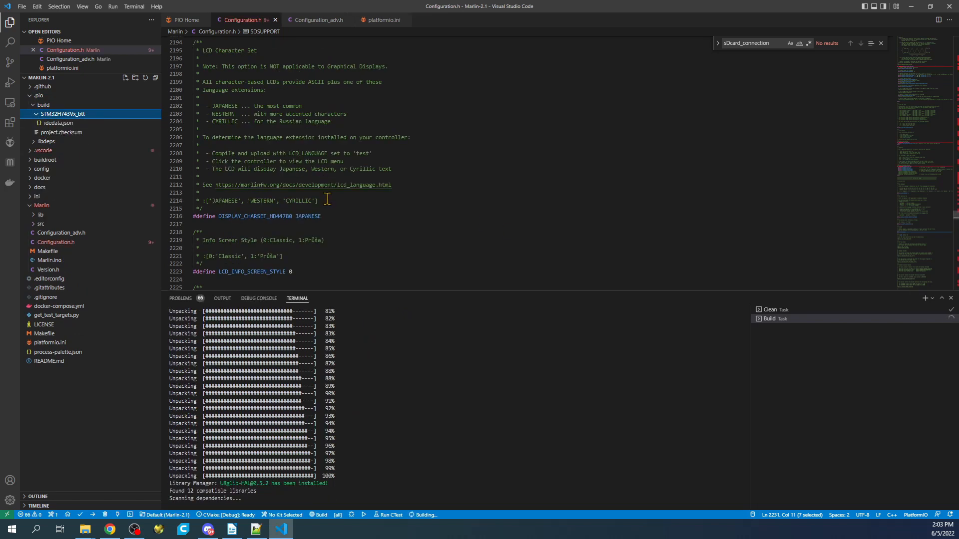
Scroll through Configuration.h while the STM32H743Vx_btt PlatformIO build runs to SUCCESS.
scroll(up, 3)
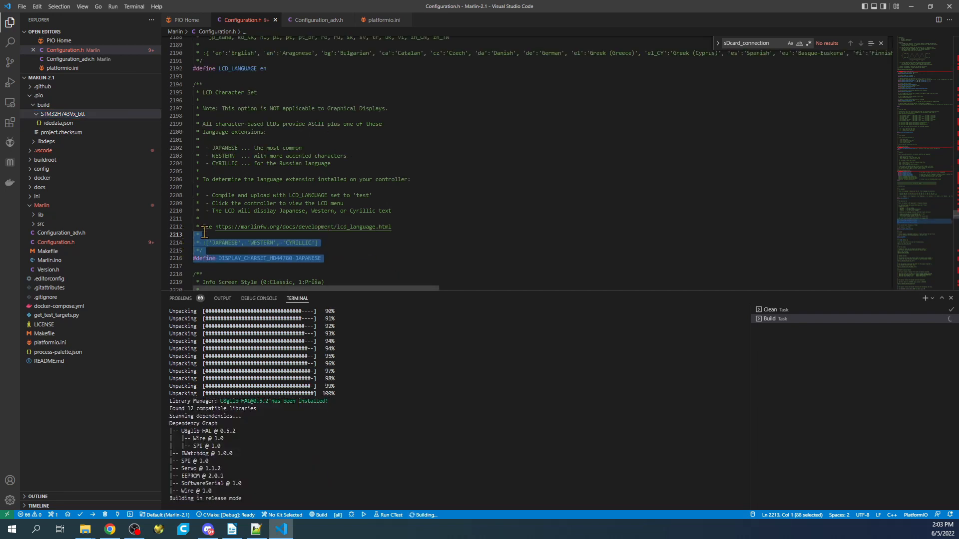
scroll(up, 3)
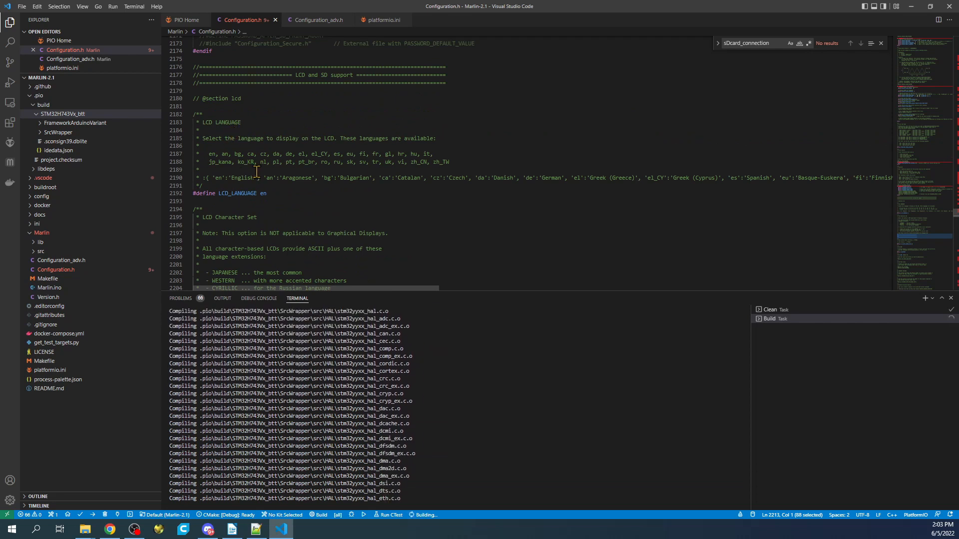
click(264, 193)
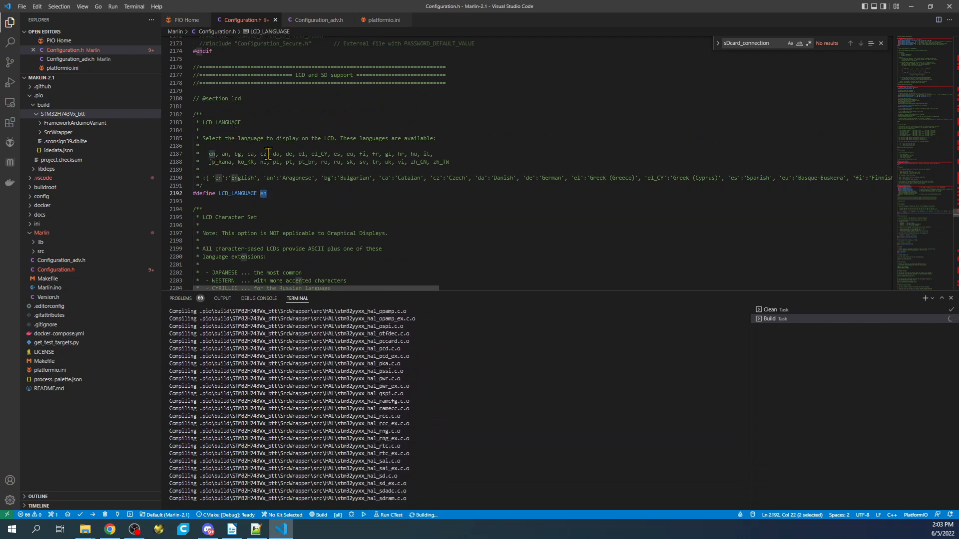
scroll(down, 3)
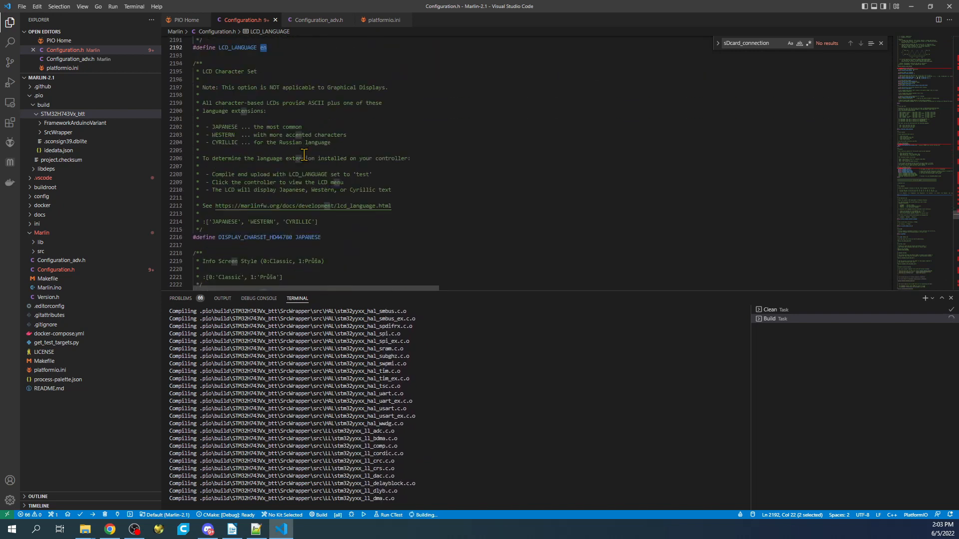
scroll(down, 3)
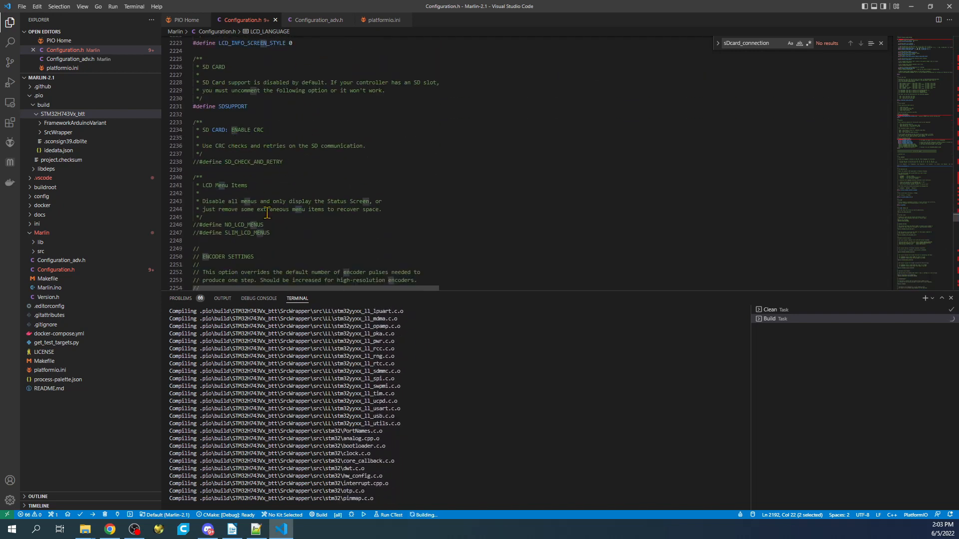
scroll(down, 3)
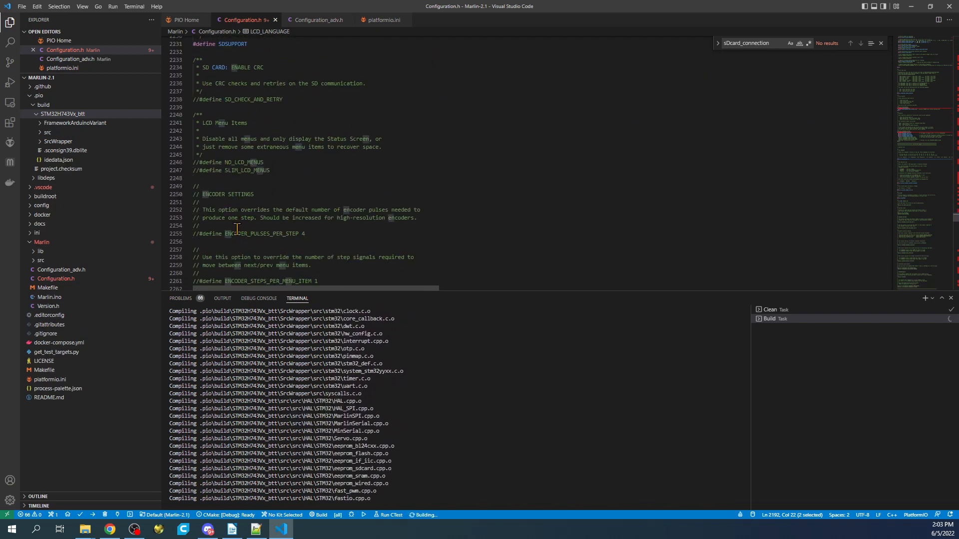
scroll(down, 3)
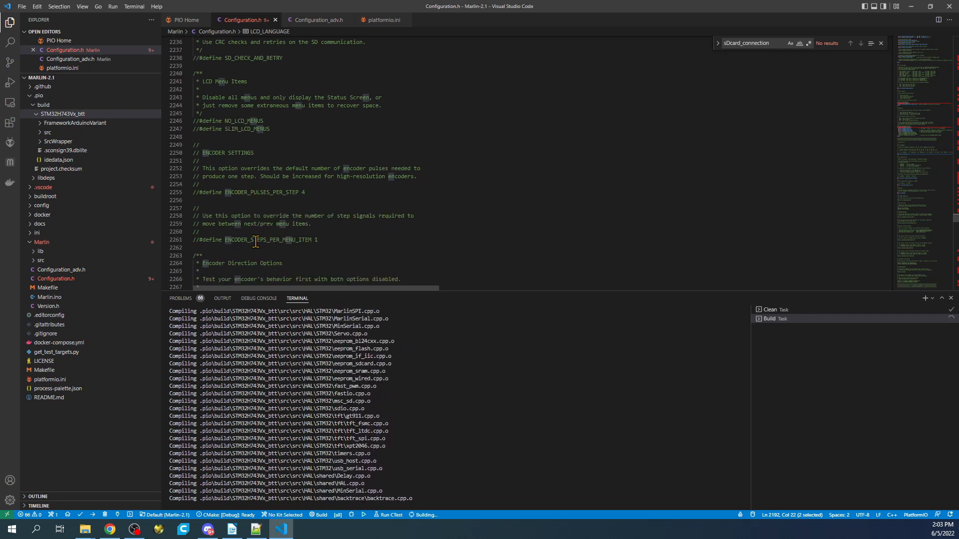
scroll(down, 3)
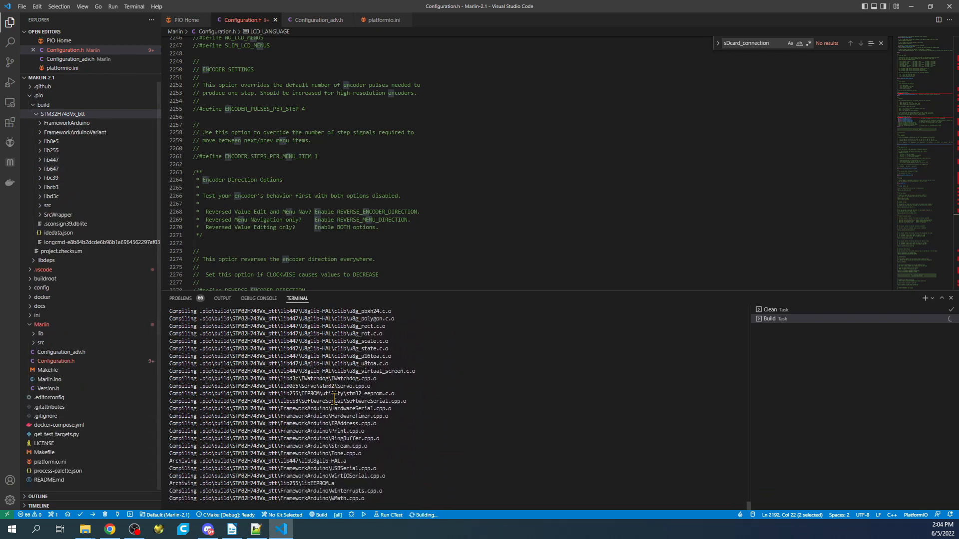
scroll(down, 3)
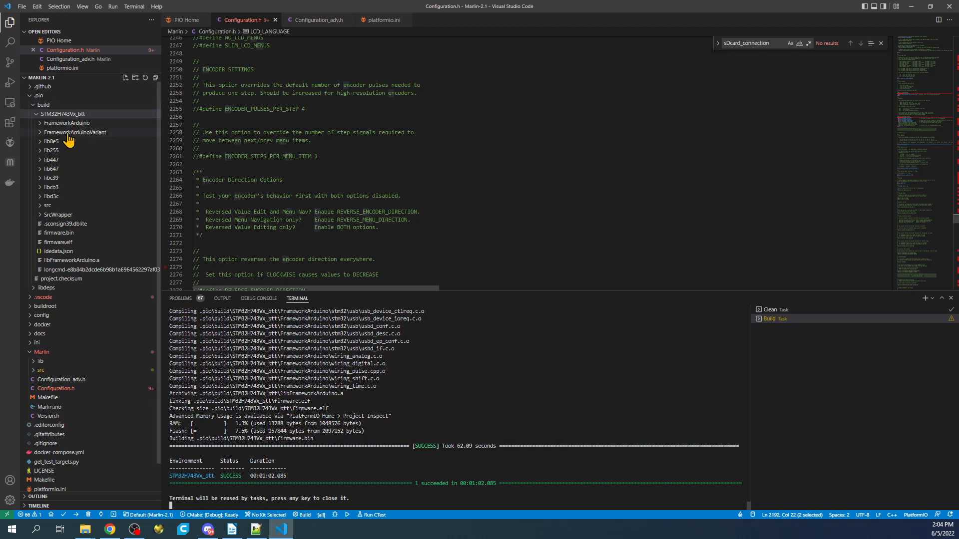
mouse_move(66, 248)
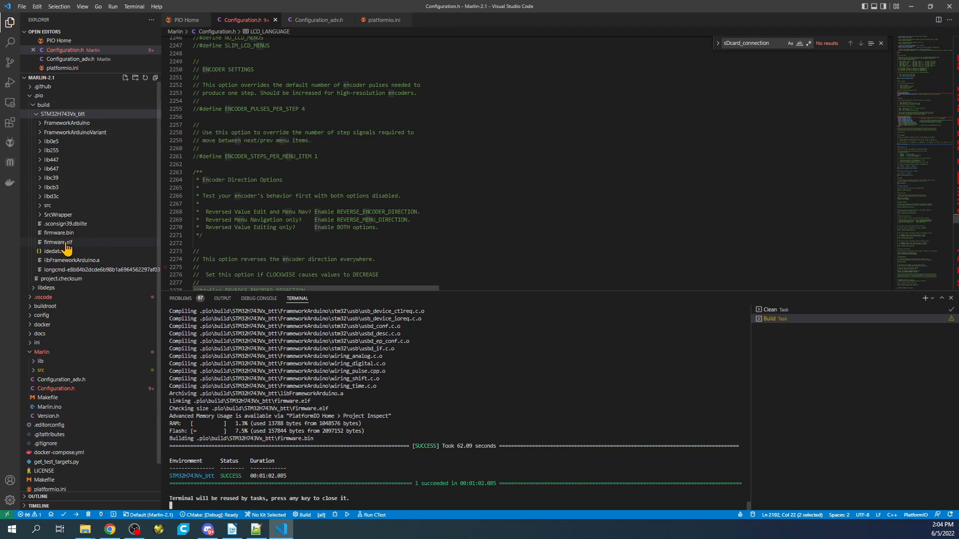
Reveal the built firmware.bin from .pio/build/STM32H743Vx_btt in File Explorer.
click(59, 241)
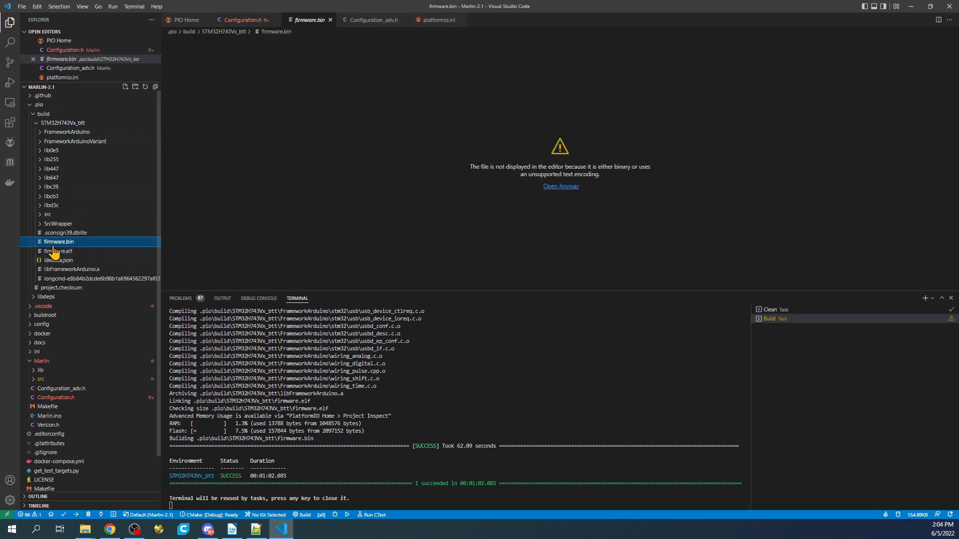
right_click(59, 241)
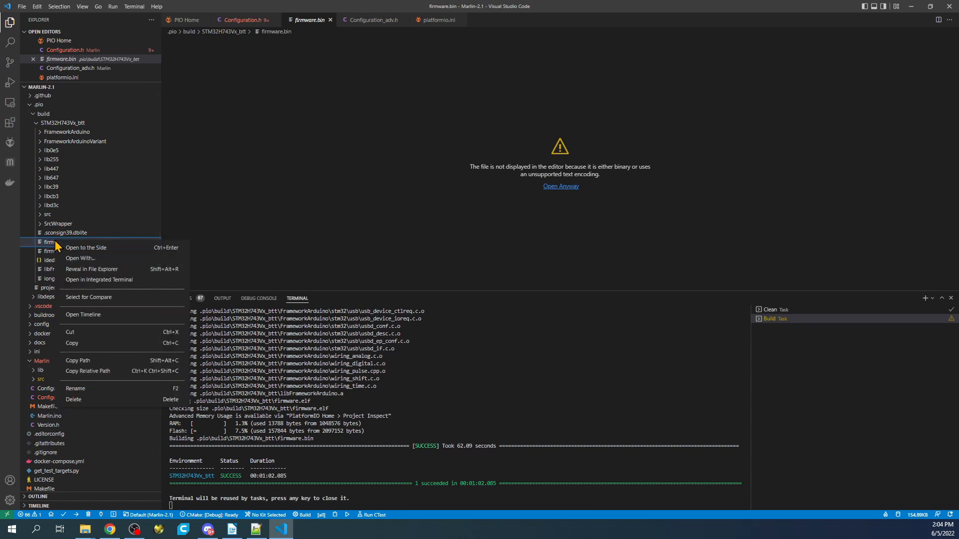
mouse_move(92, 269)
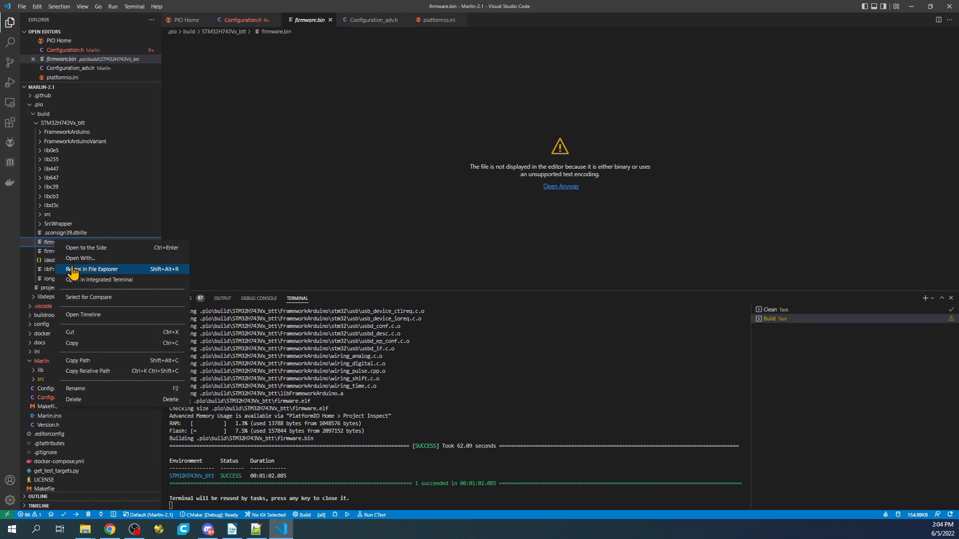
click(93, 269)
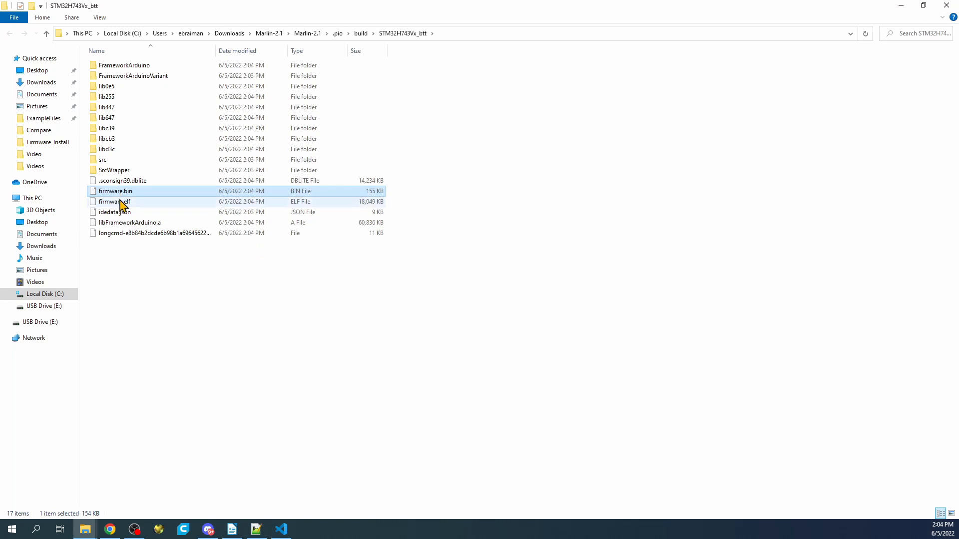
Check USB Drive (E:) holds only FIRMWARE.CUR, then bring up copy actions for firmware.bin.
click(39, 323)
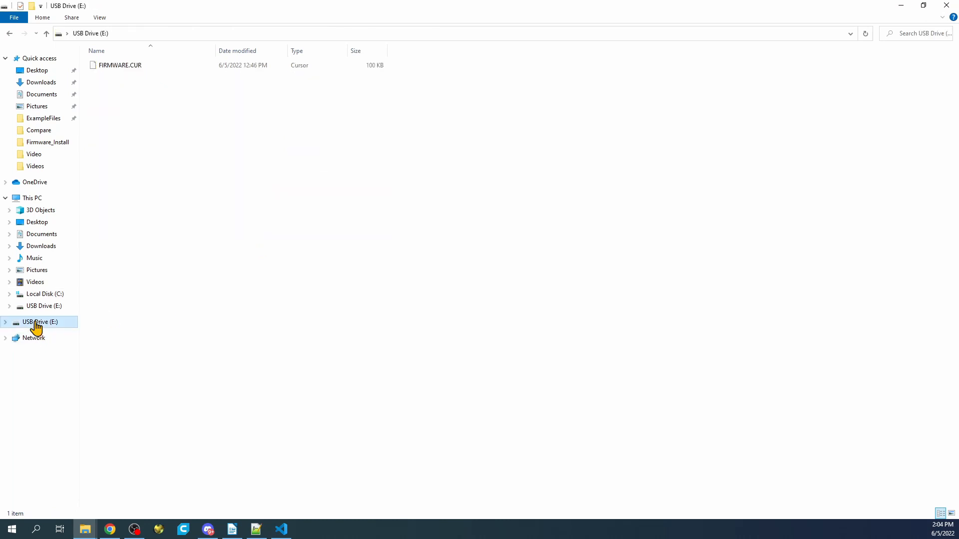
click(119, 65)
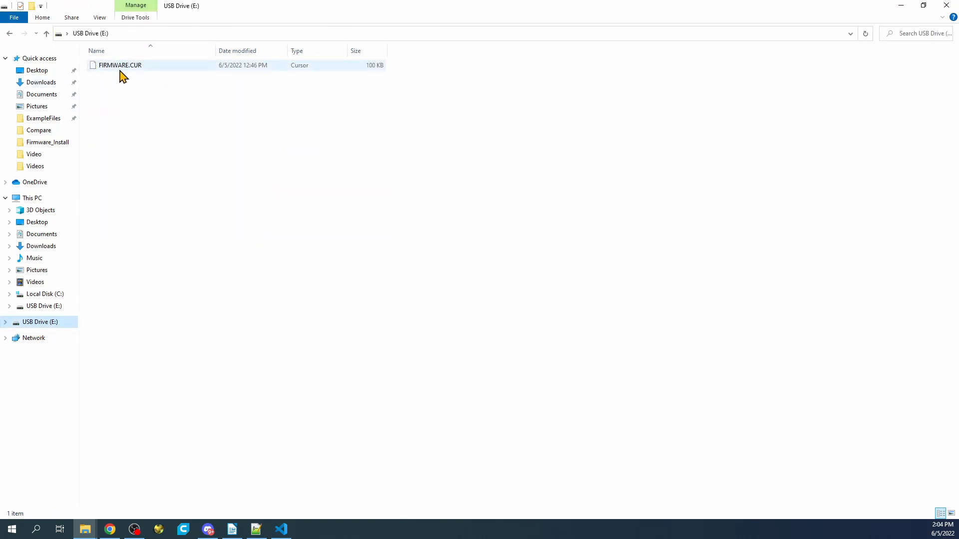
mouse_move(92, 67)
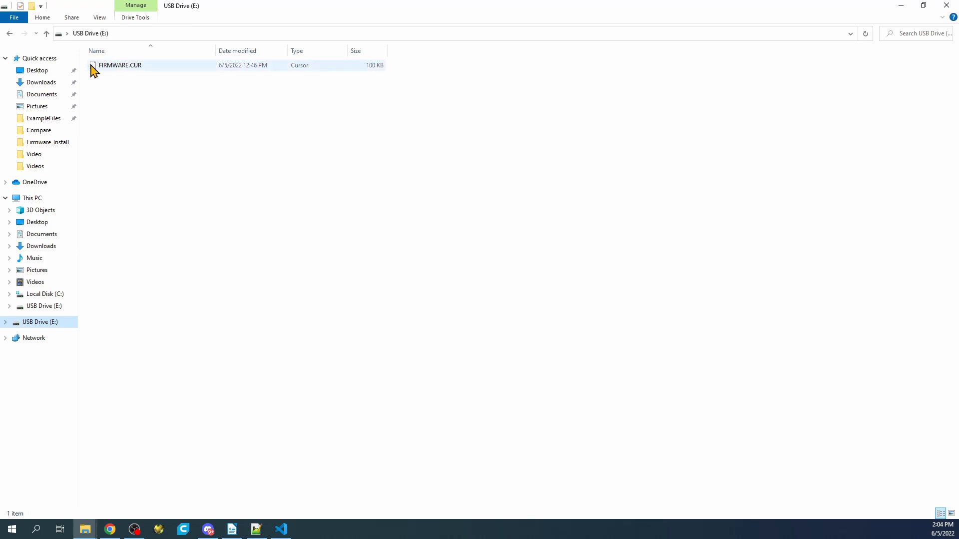
mouse_move(113, 75)
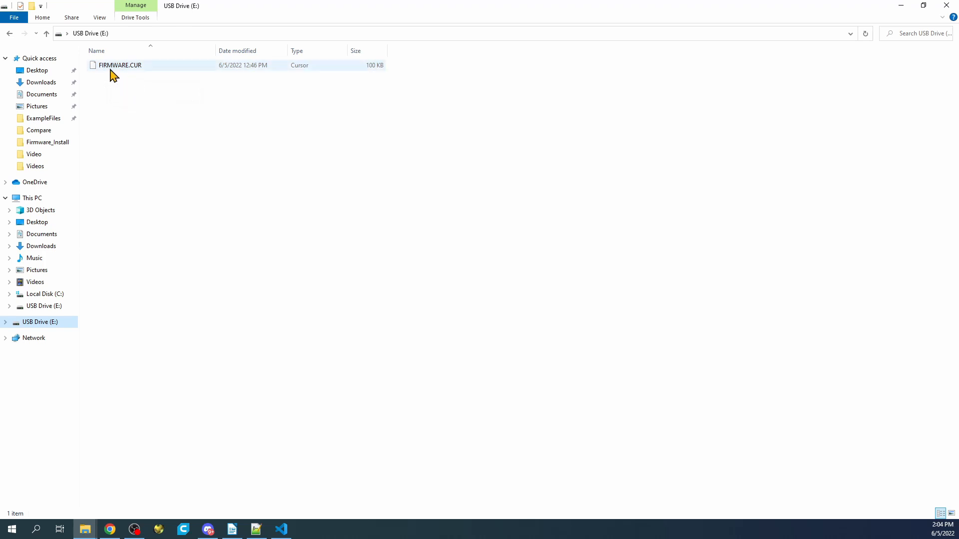
mouse_move(133, 69)
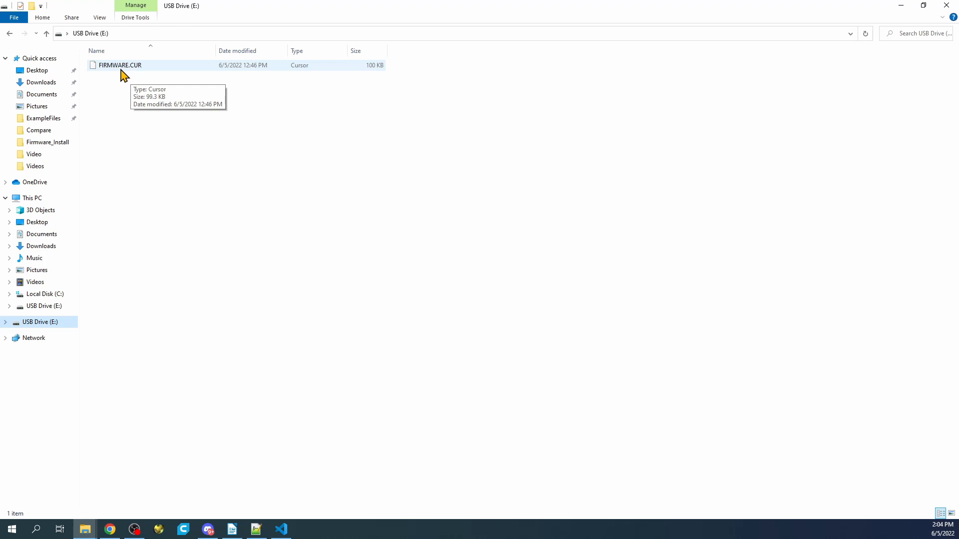
mouse_move(11, 37)
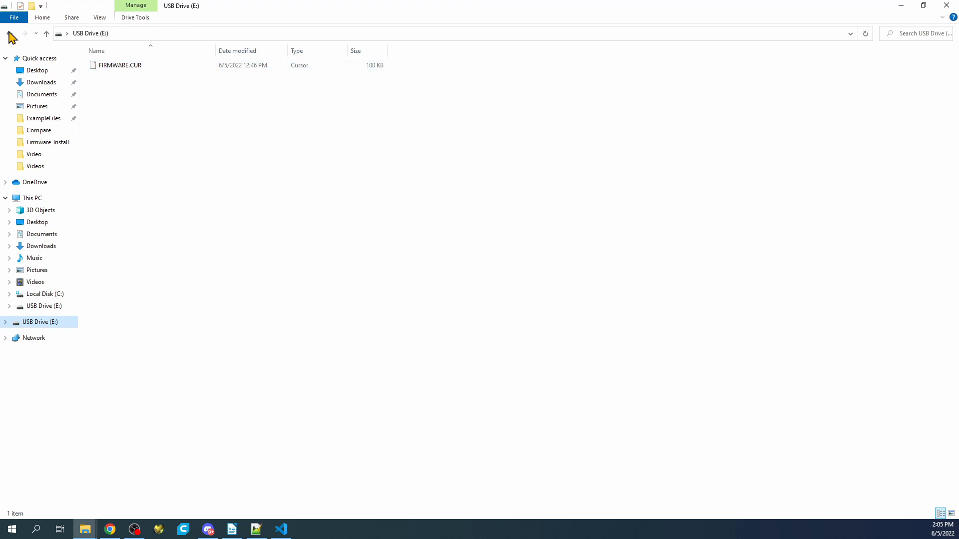
right_click(116, 190)
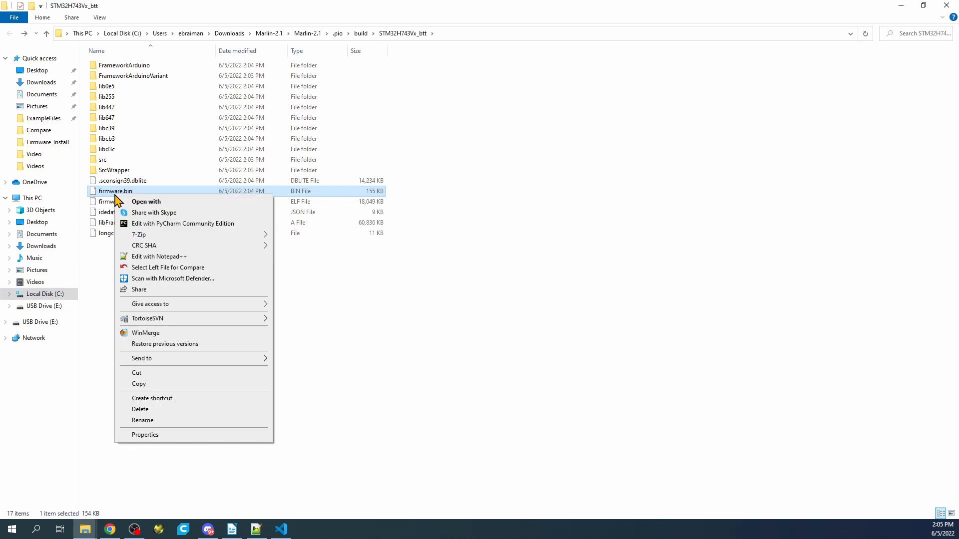
mouse_move(194, 370)
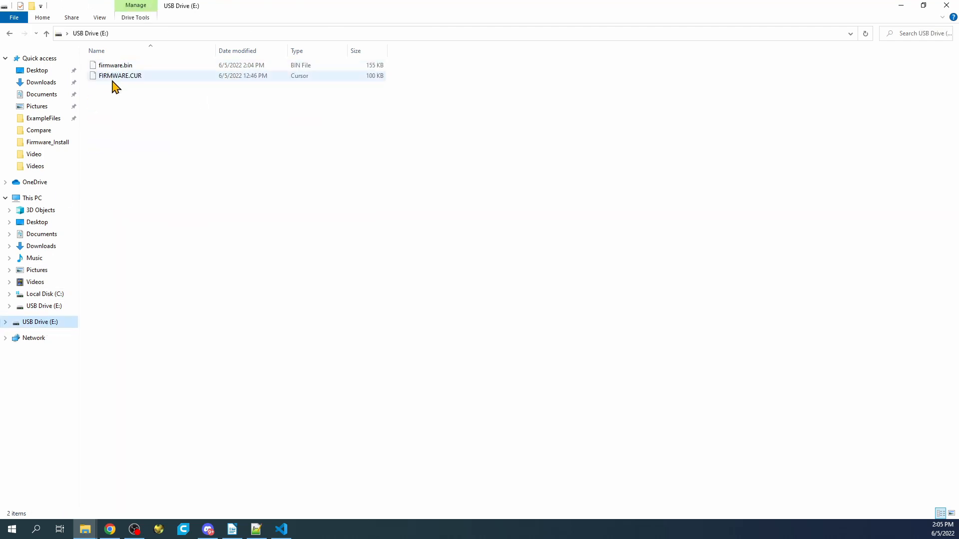
mouse_move(130, 83)
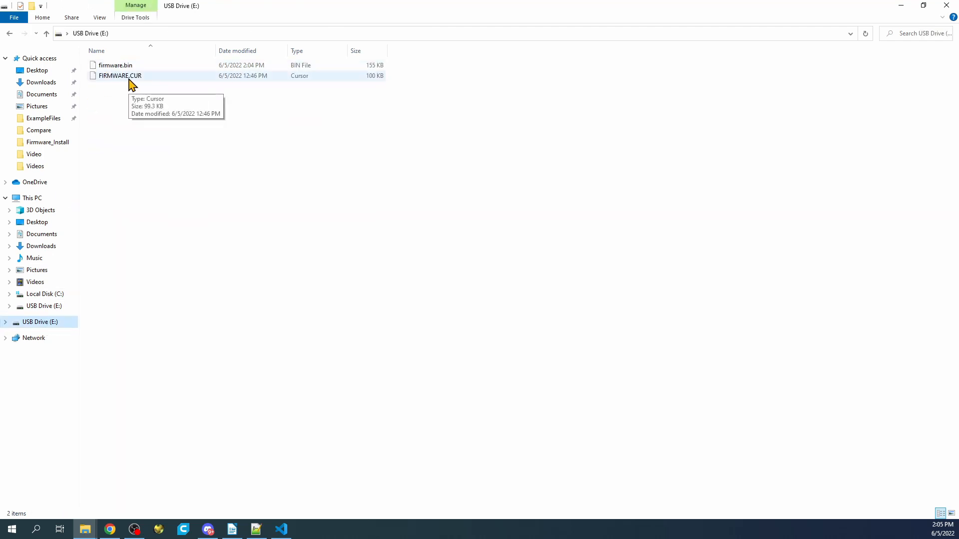